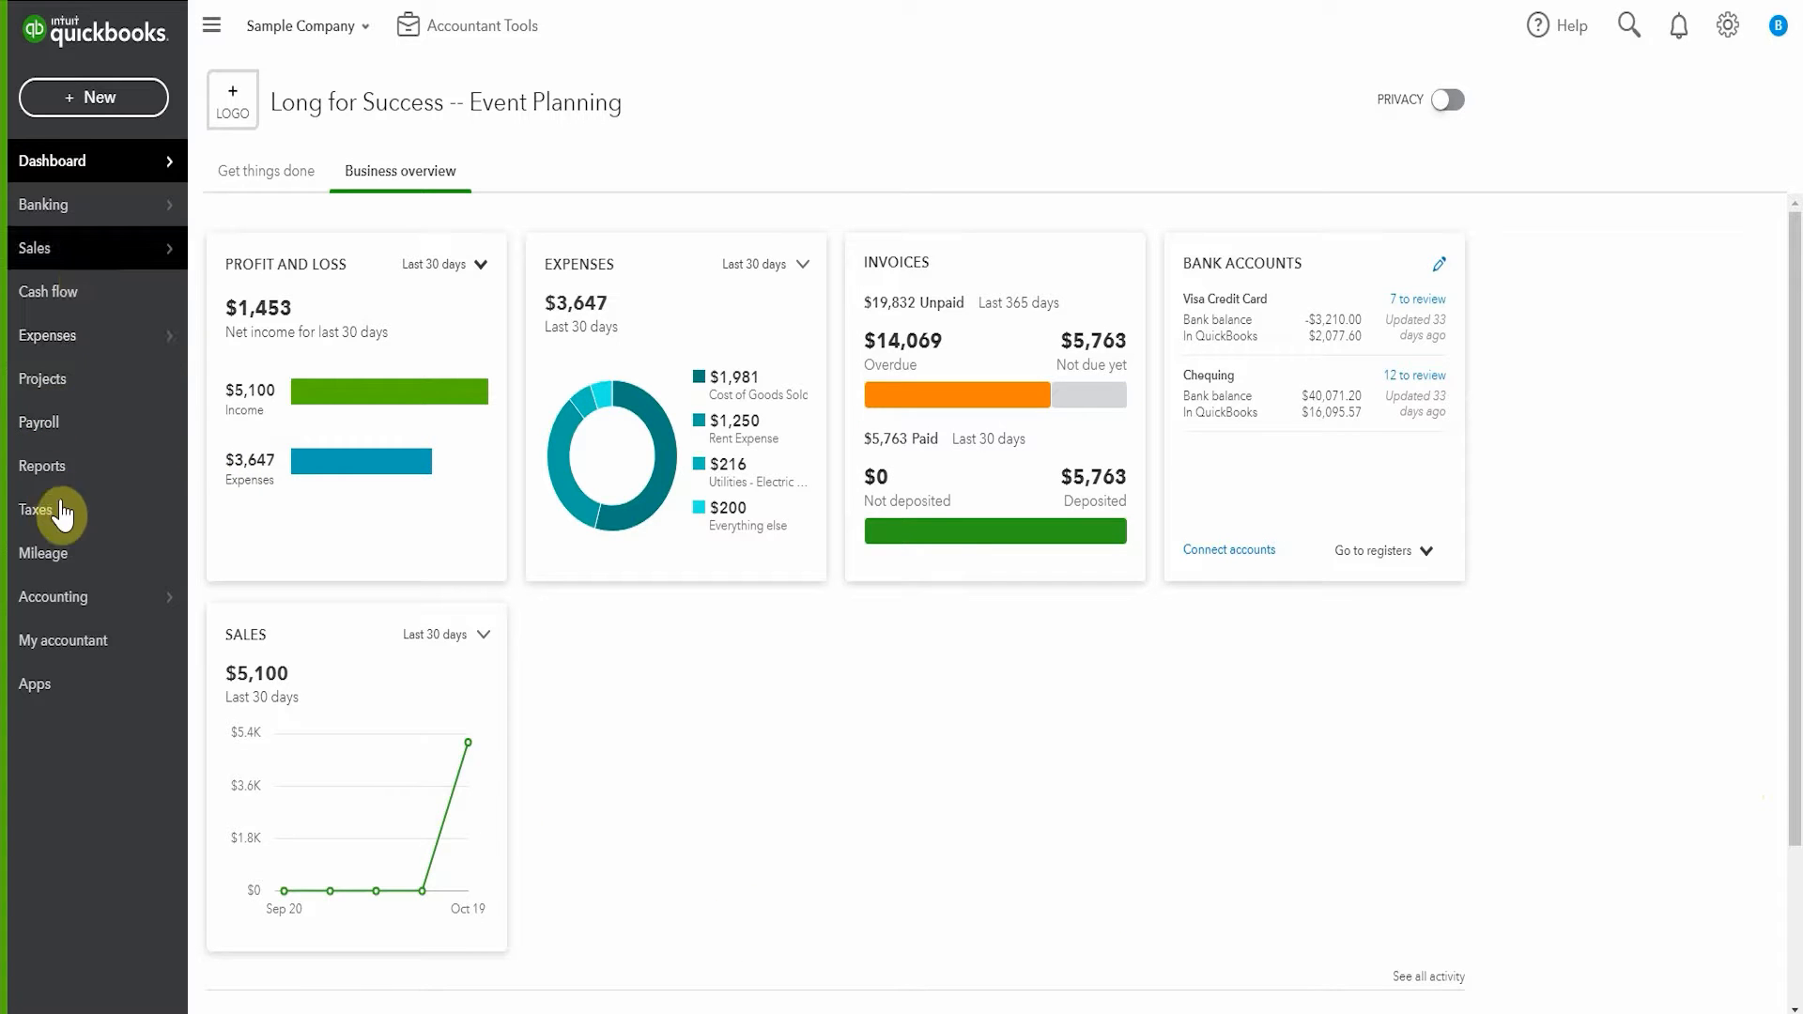
# Step: Open the Profit and Loss report and scroll down to the Legal expense lines
pyautogui.click(42, 466)
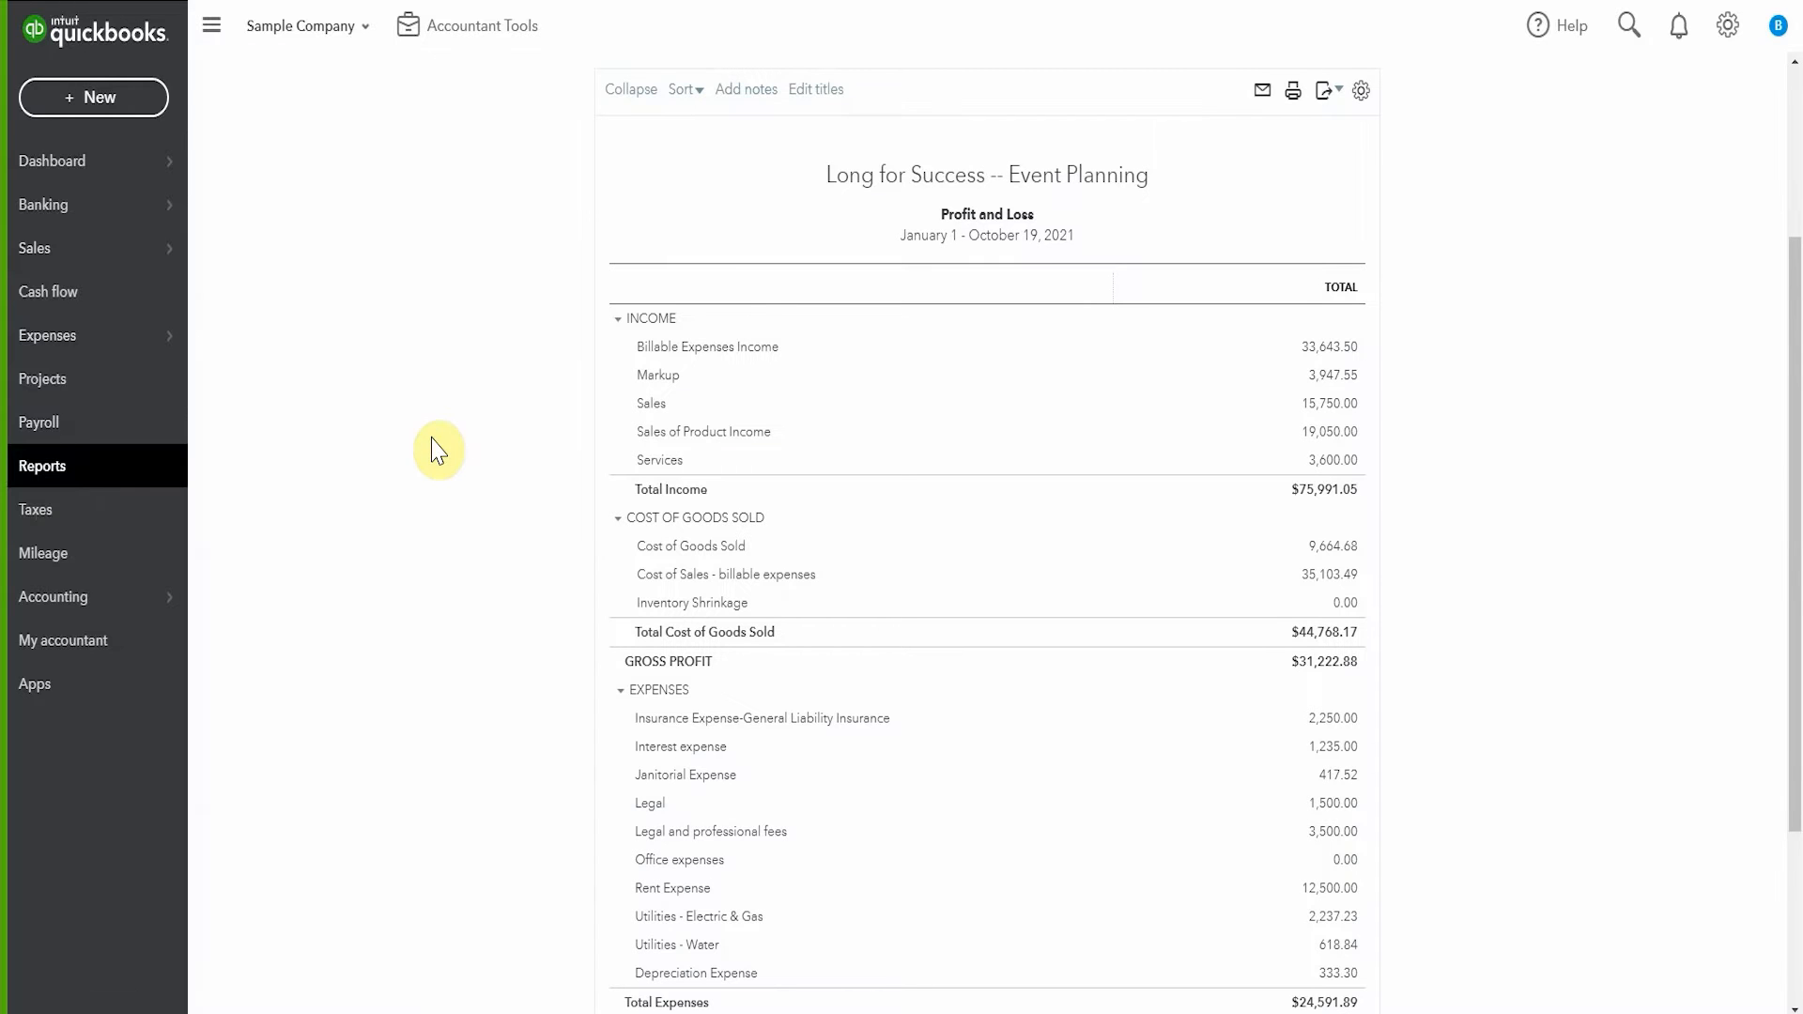
pyautogui.scroll(-3)
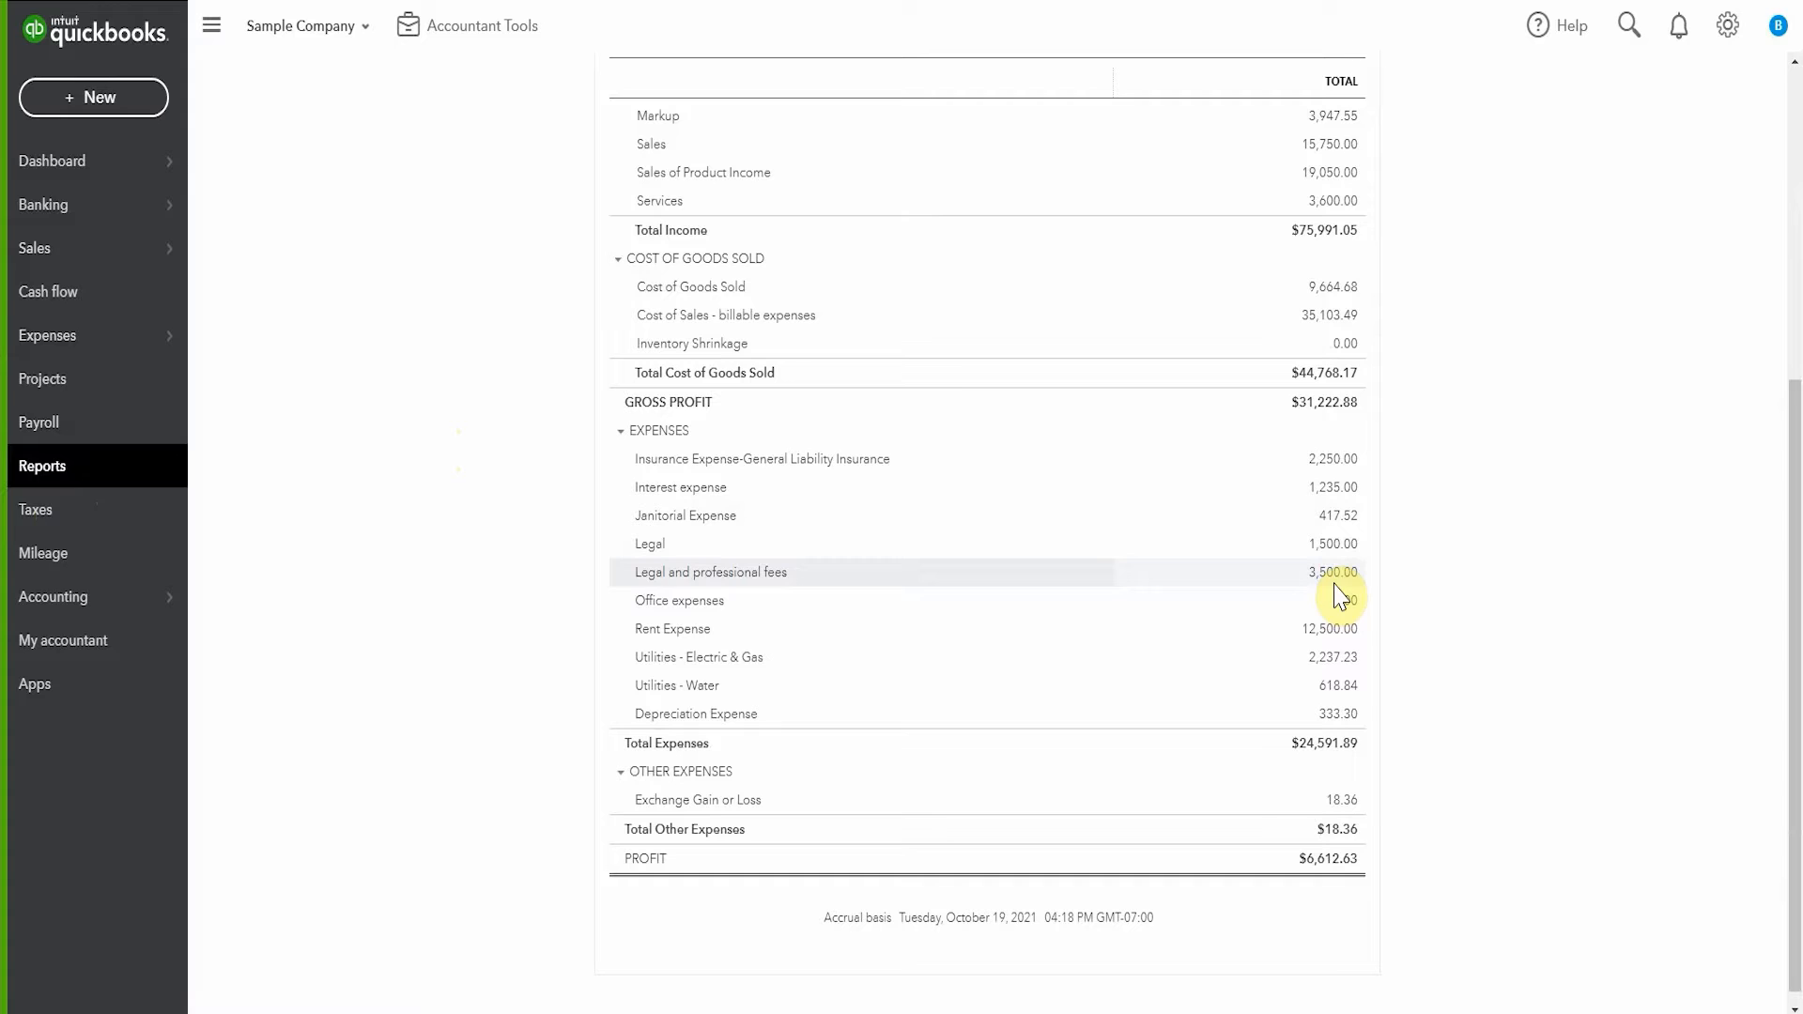
pyautogui.moveTo(1334, 553)
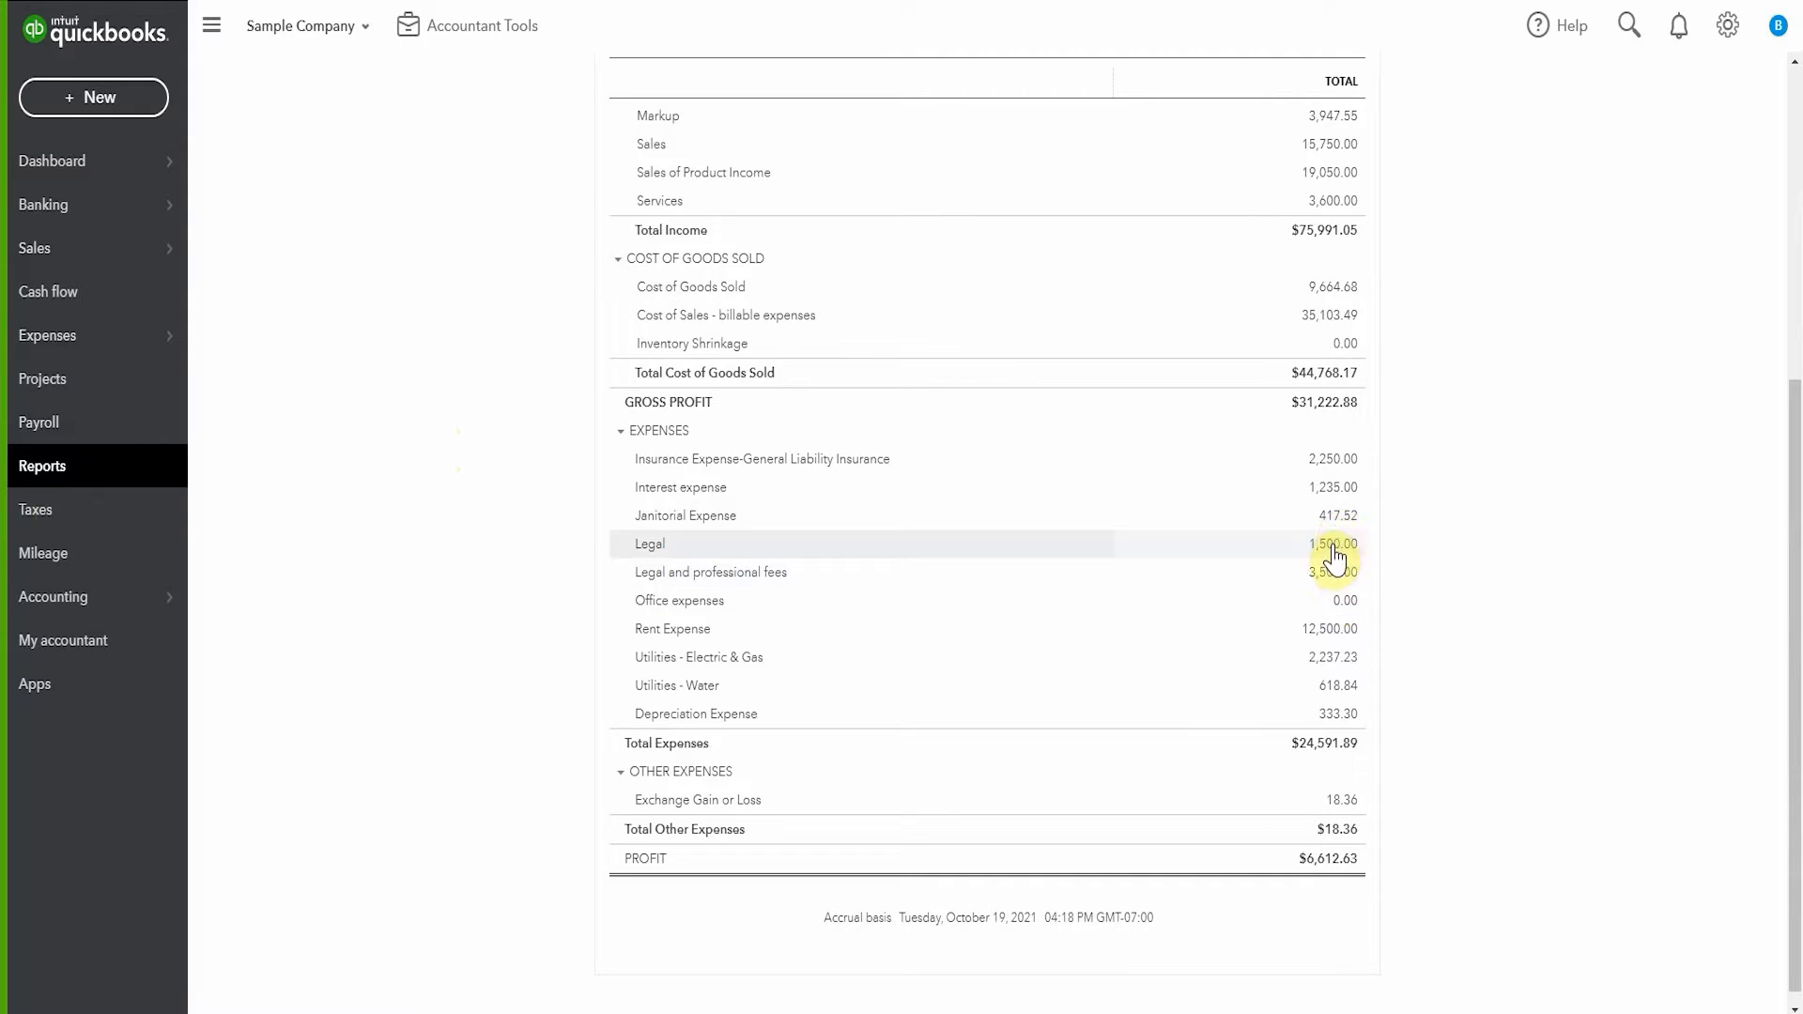
pyautogui.moveTo(1334, 555)
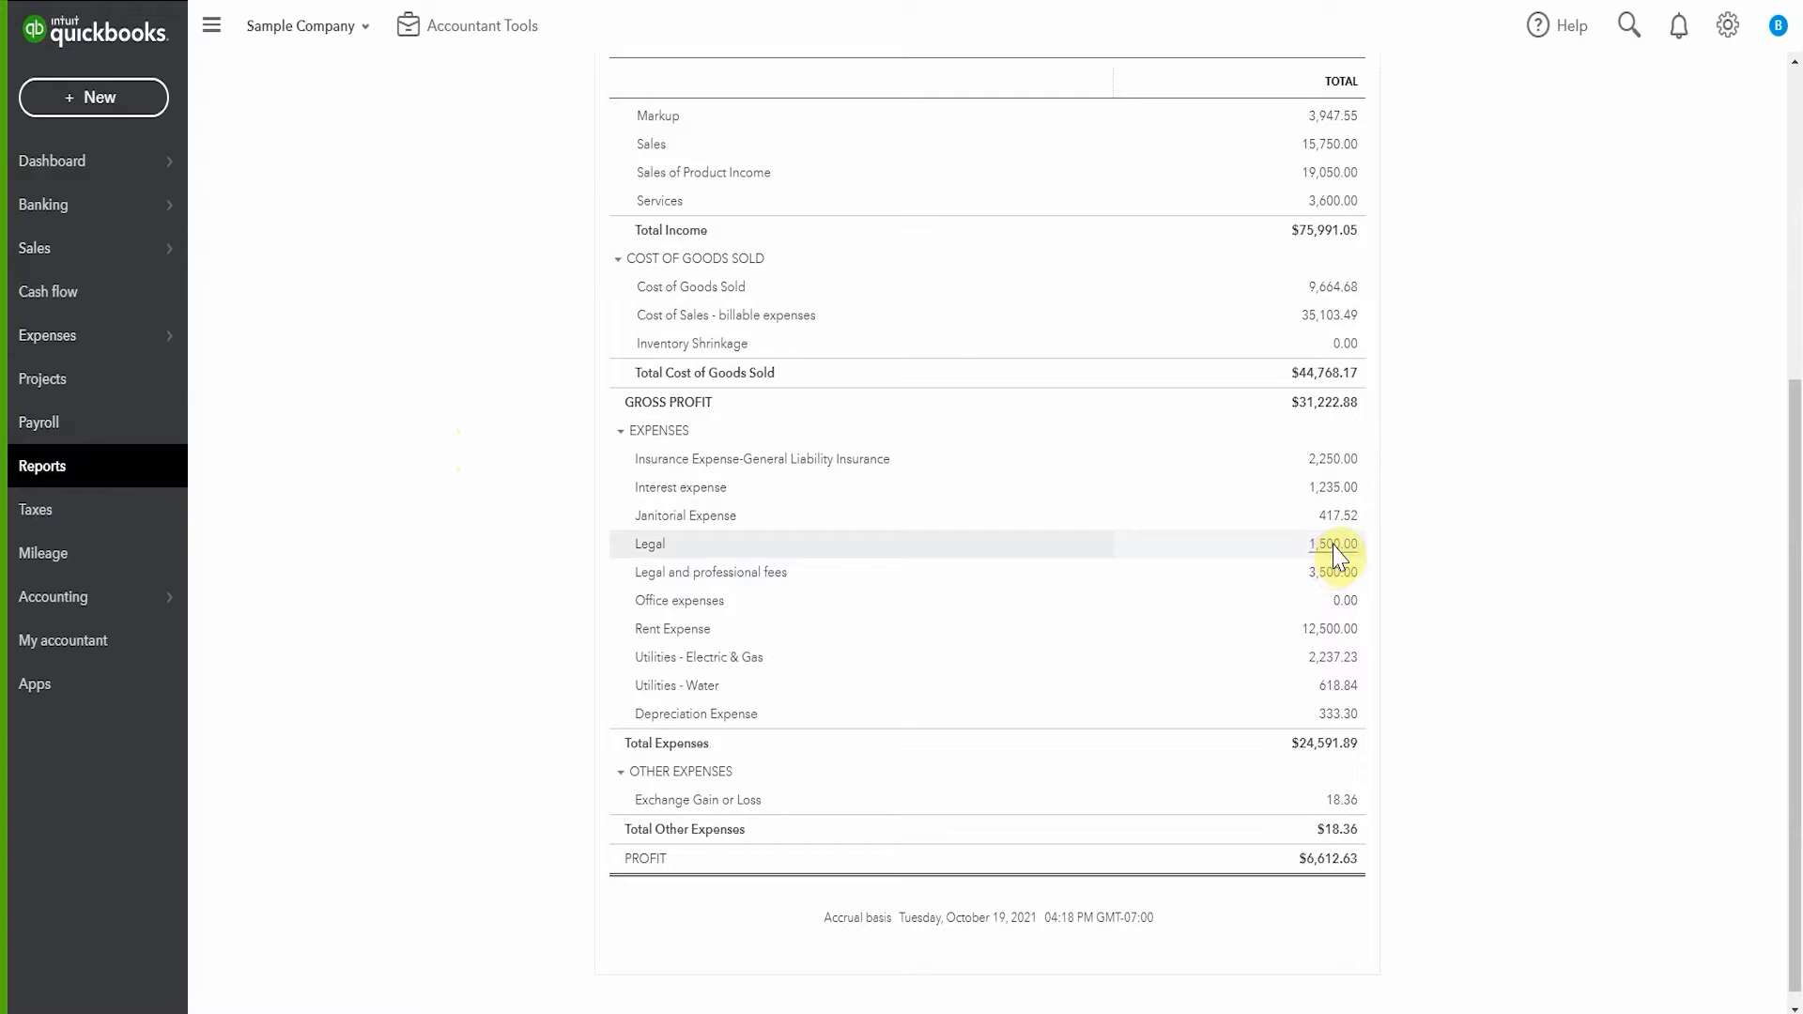
# Step: Recategorize the $1,500 City Lawyers expense to Legal and professional fees, tax exempt, and save
pyautogui.click(1334, 544)
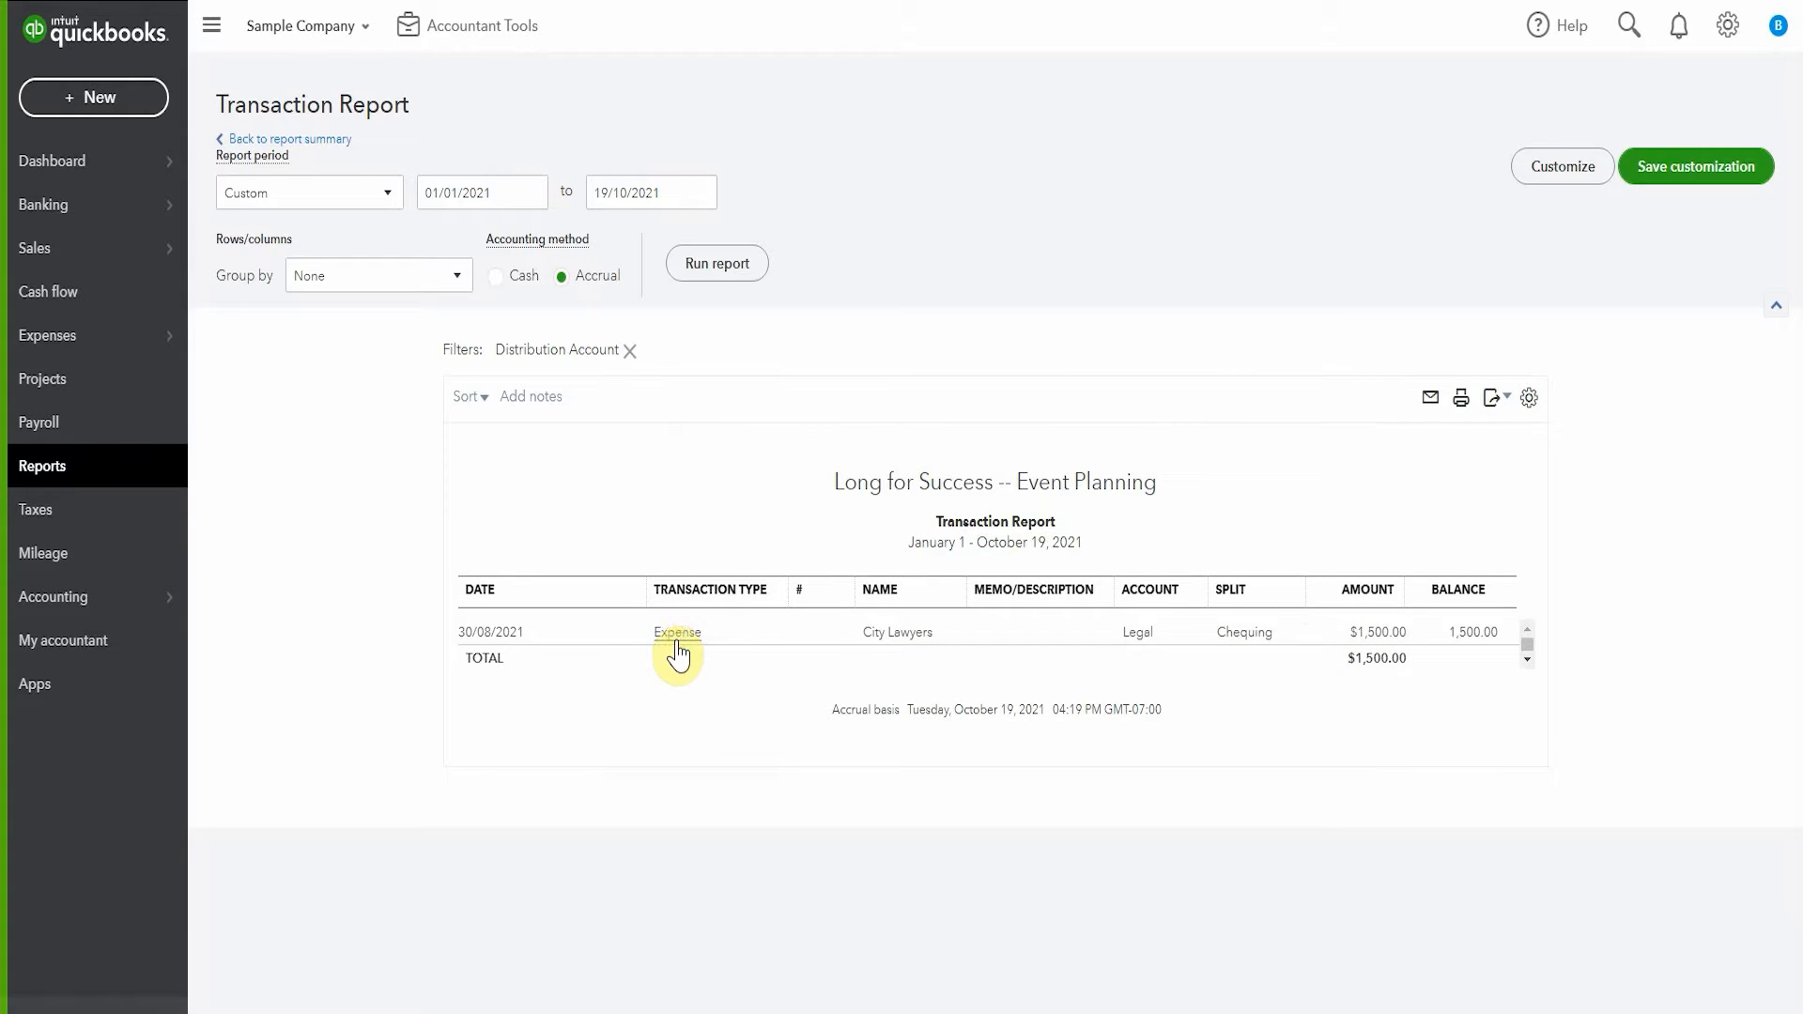
pyautogui.click(676, 631)
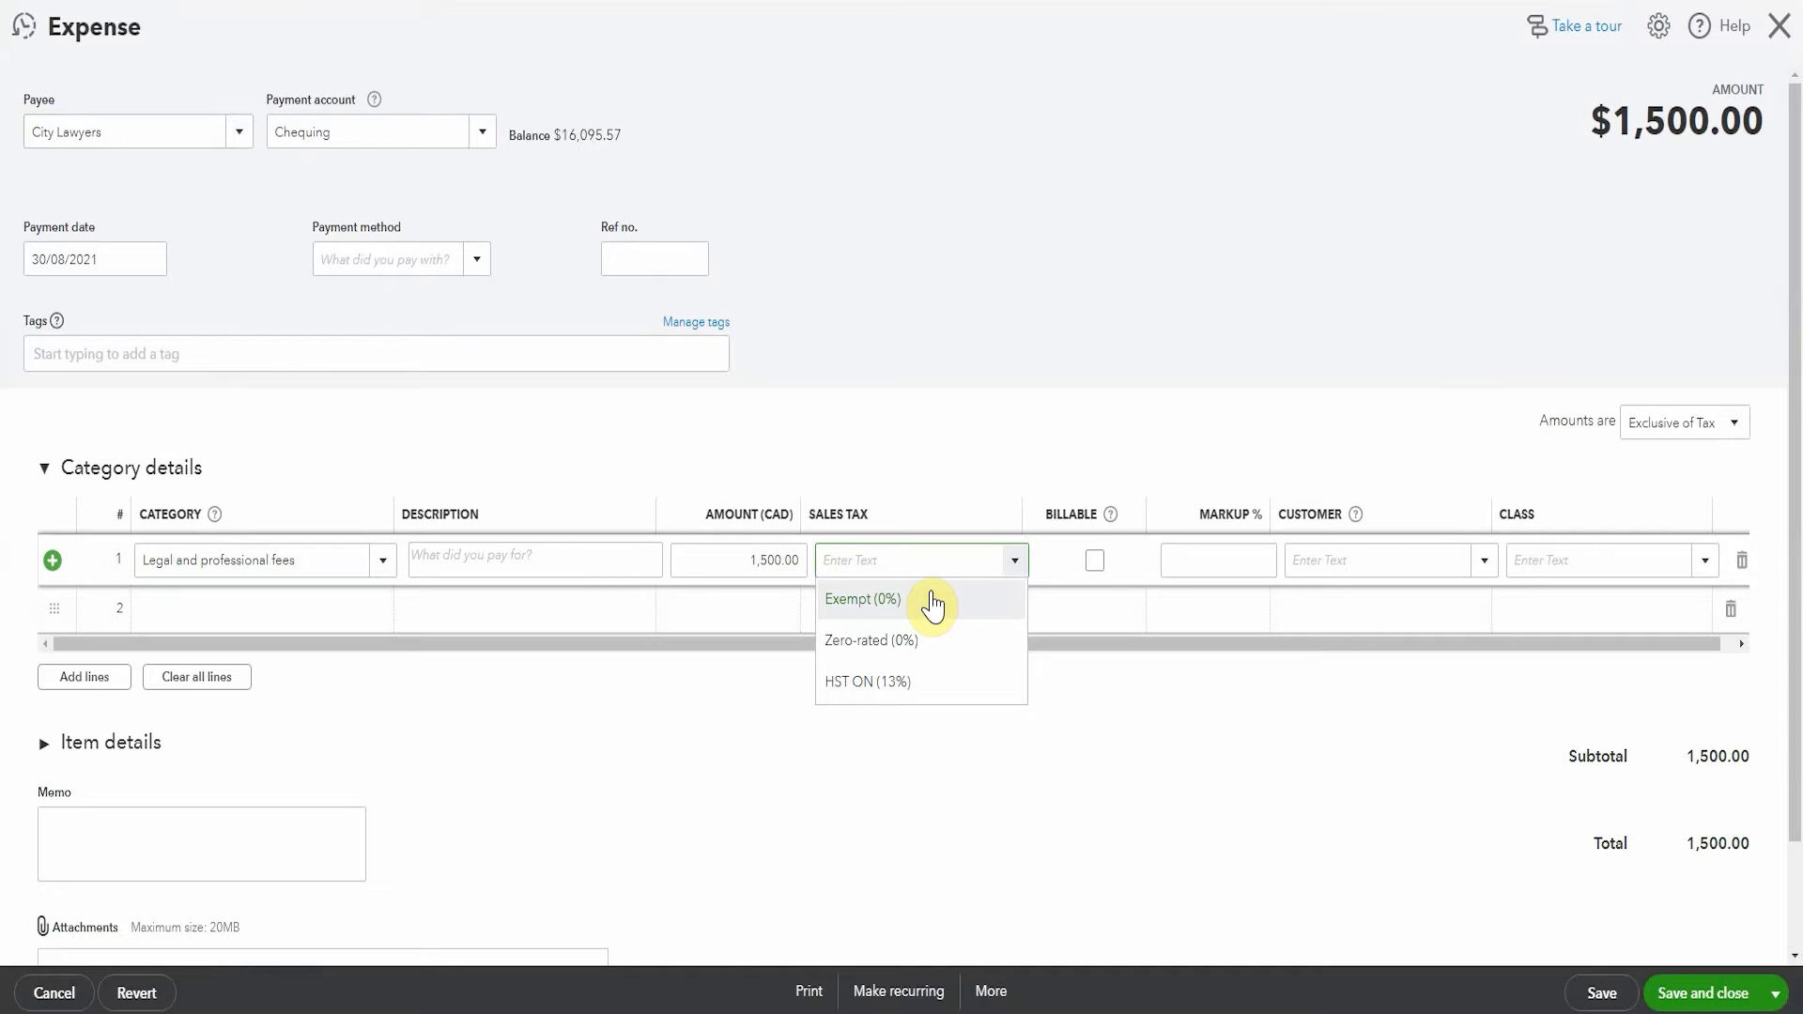
pyautogui.click(860, 599)
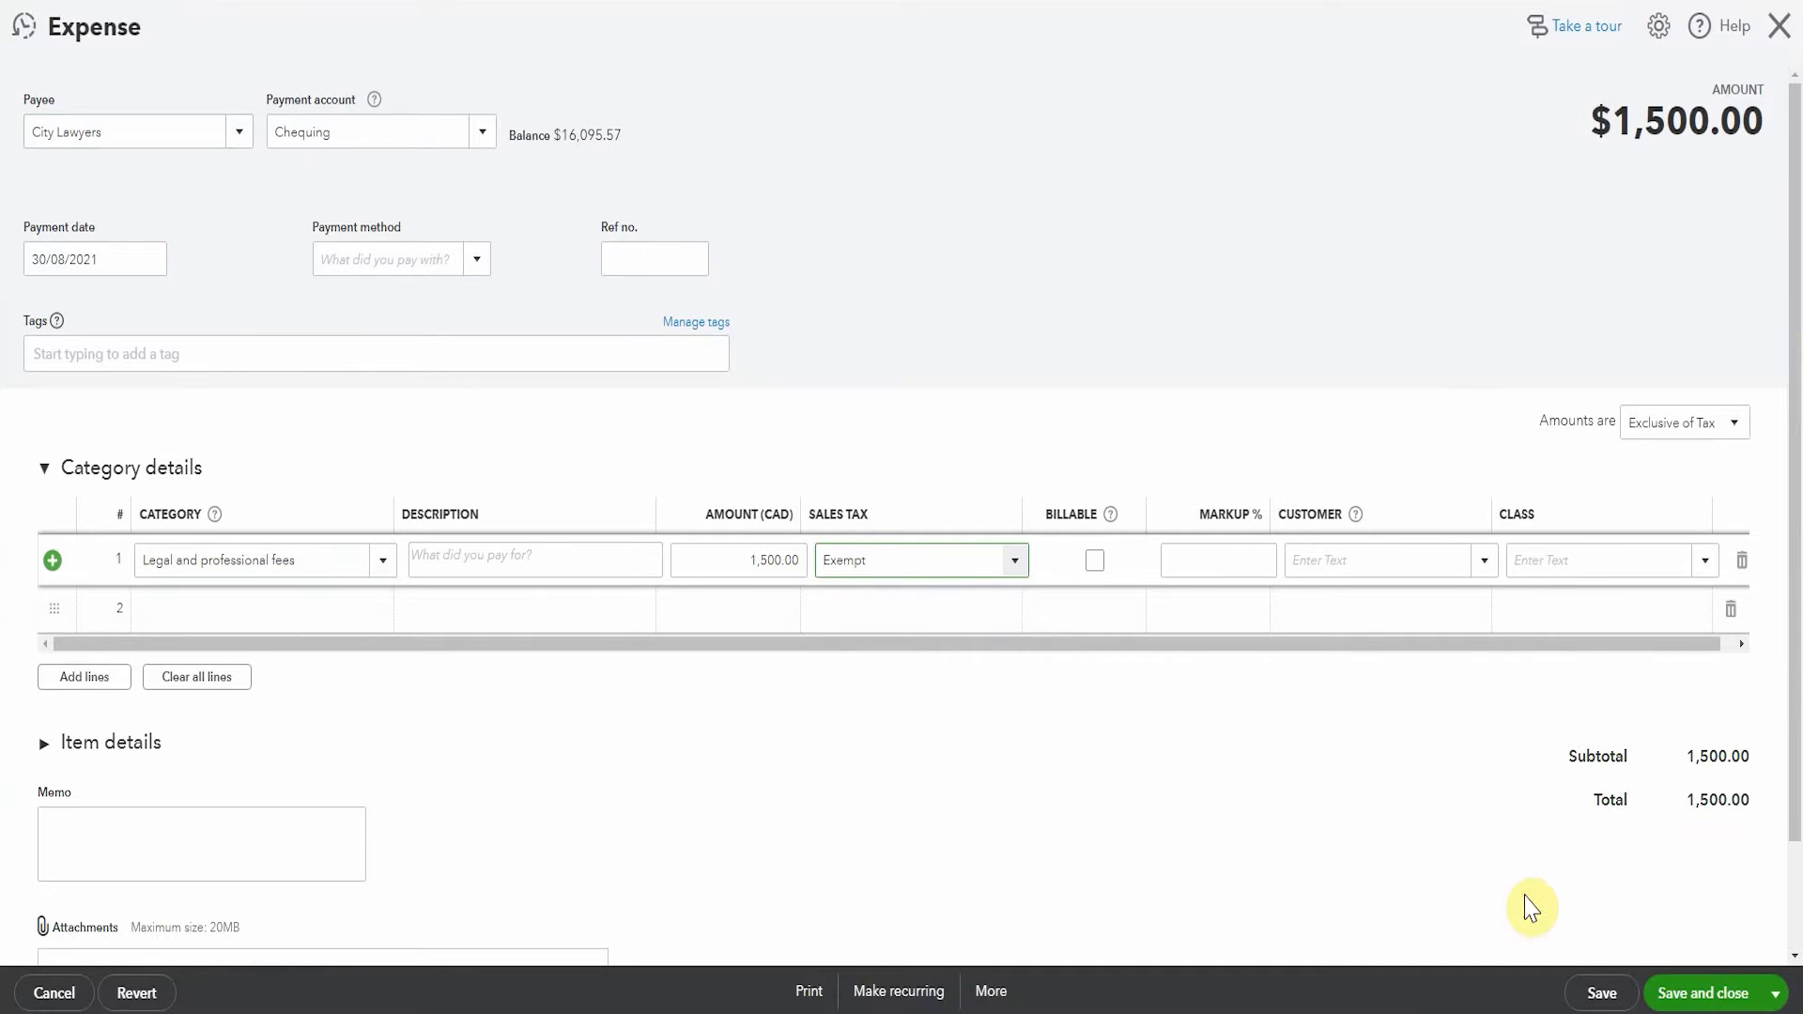
pyautogui.click(1707, 993)
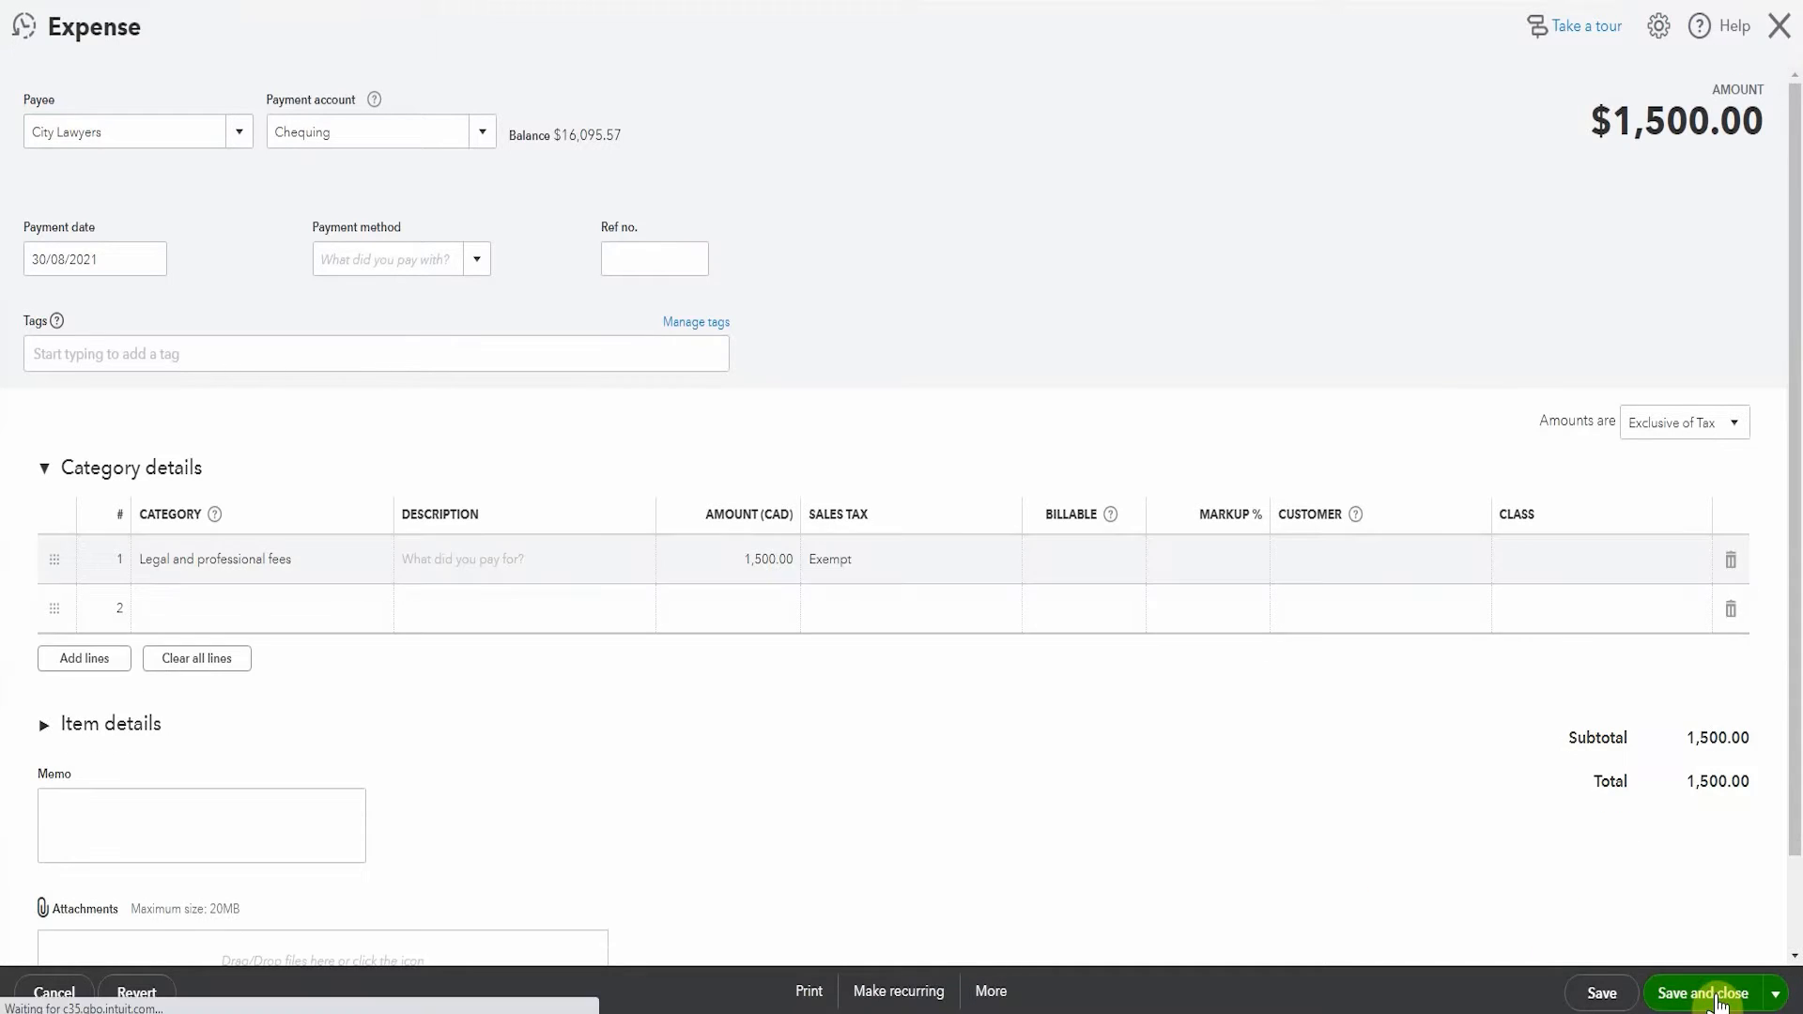
pyautogui.click(1702, 992)
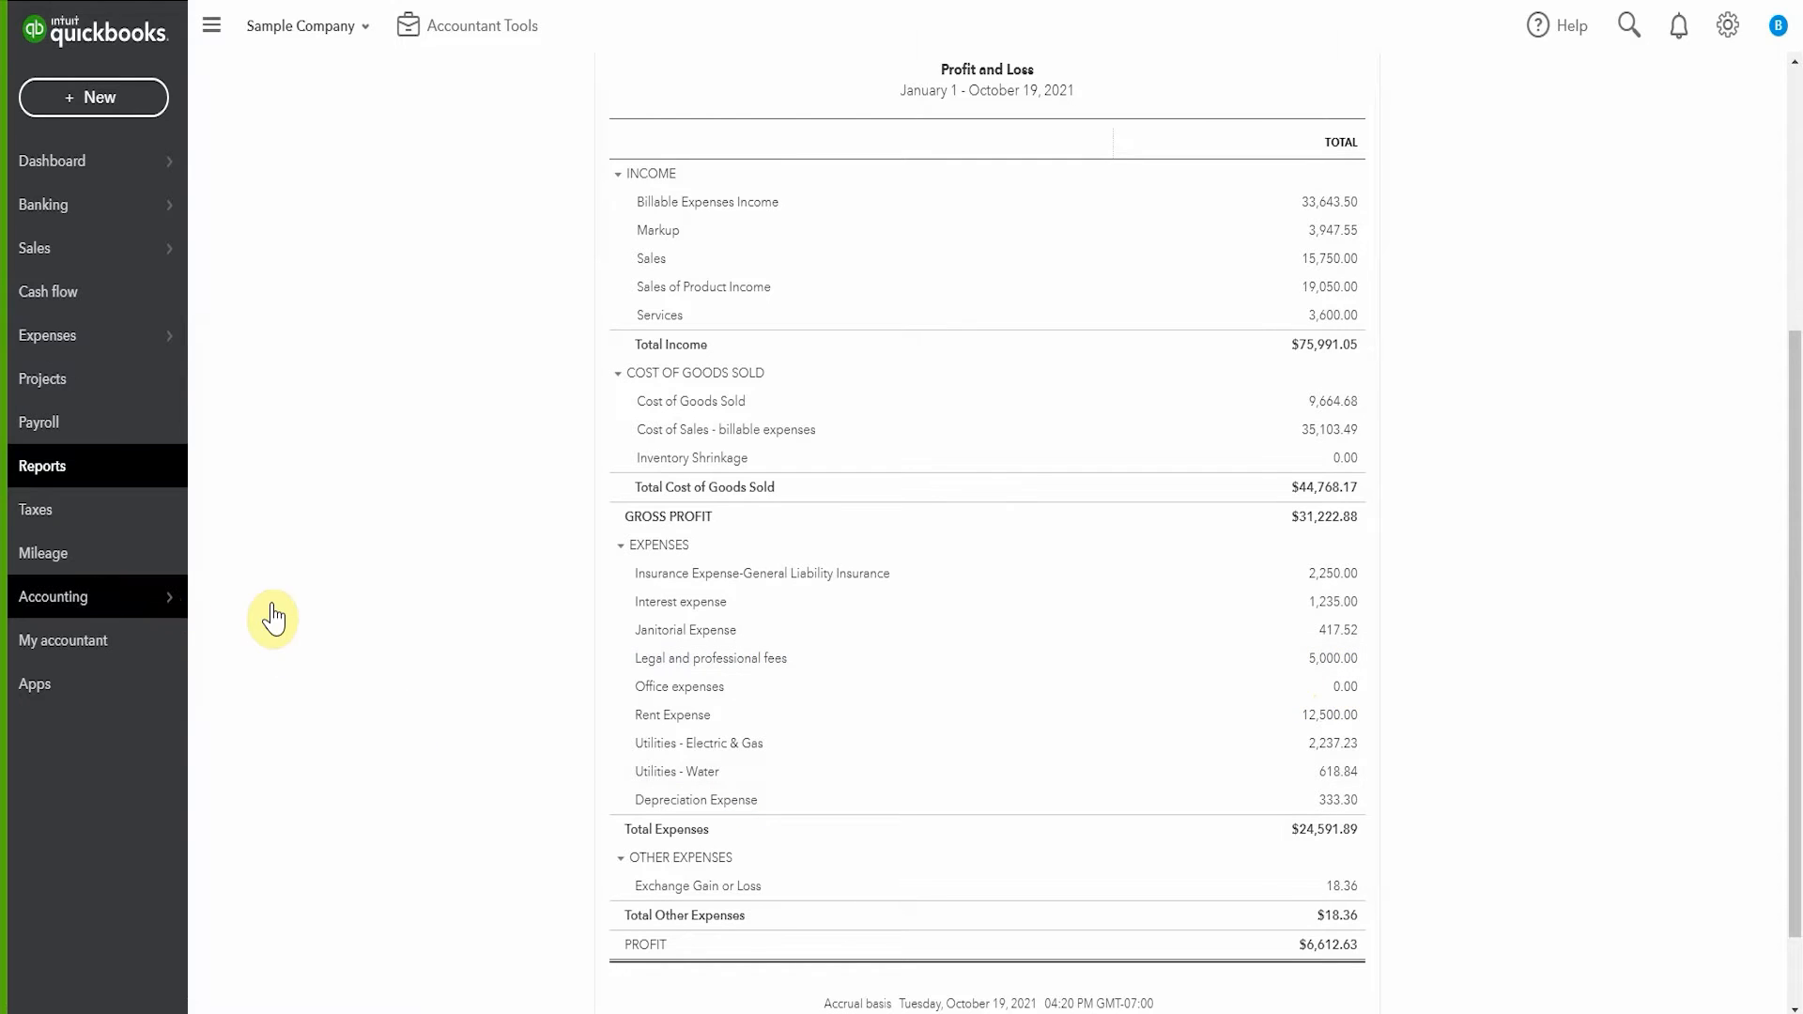
# Step: Filter the Chart of Accounts by 'leg' and mark the Legal account inactive
pyautogui.click(52, 596)
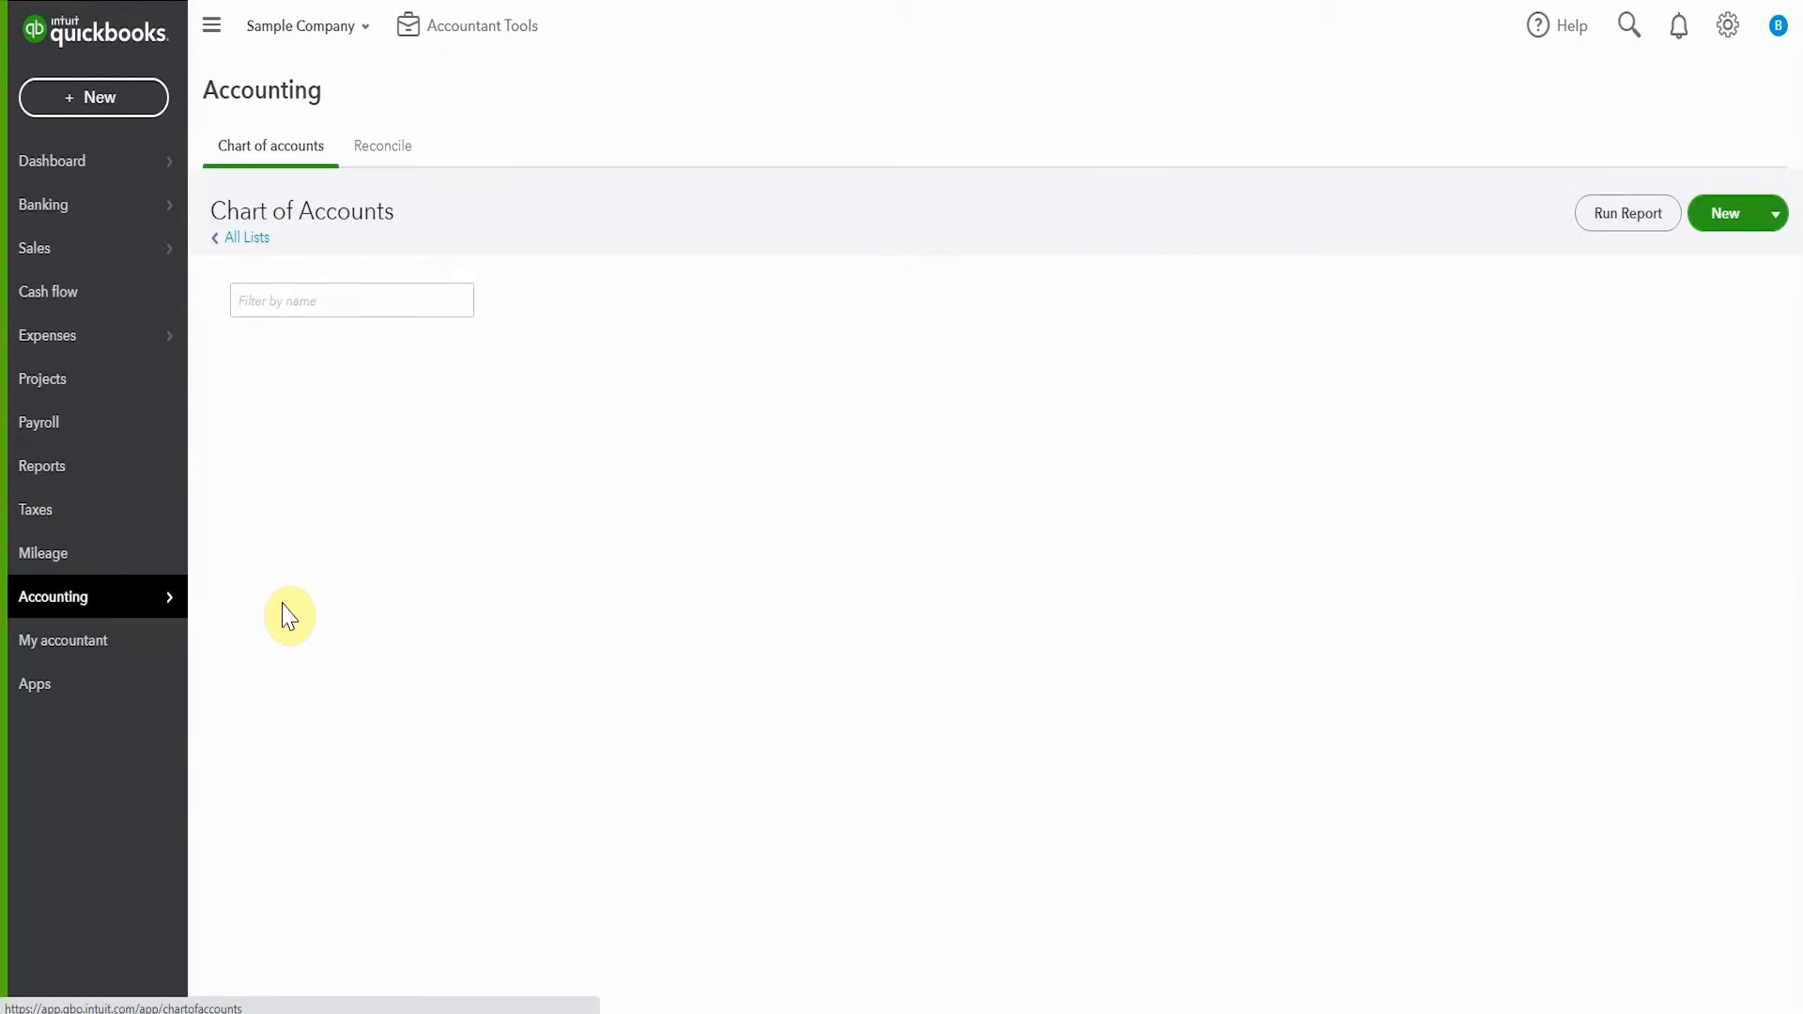
pyautogui.write('leg')
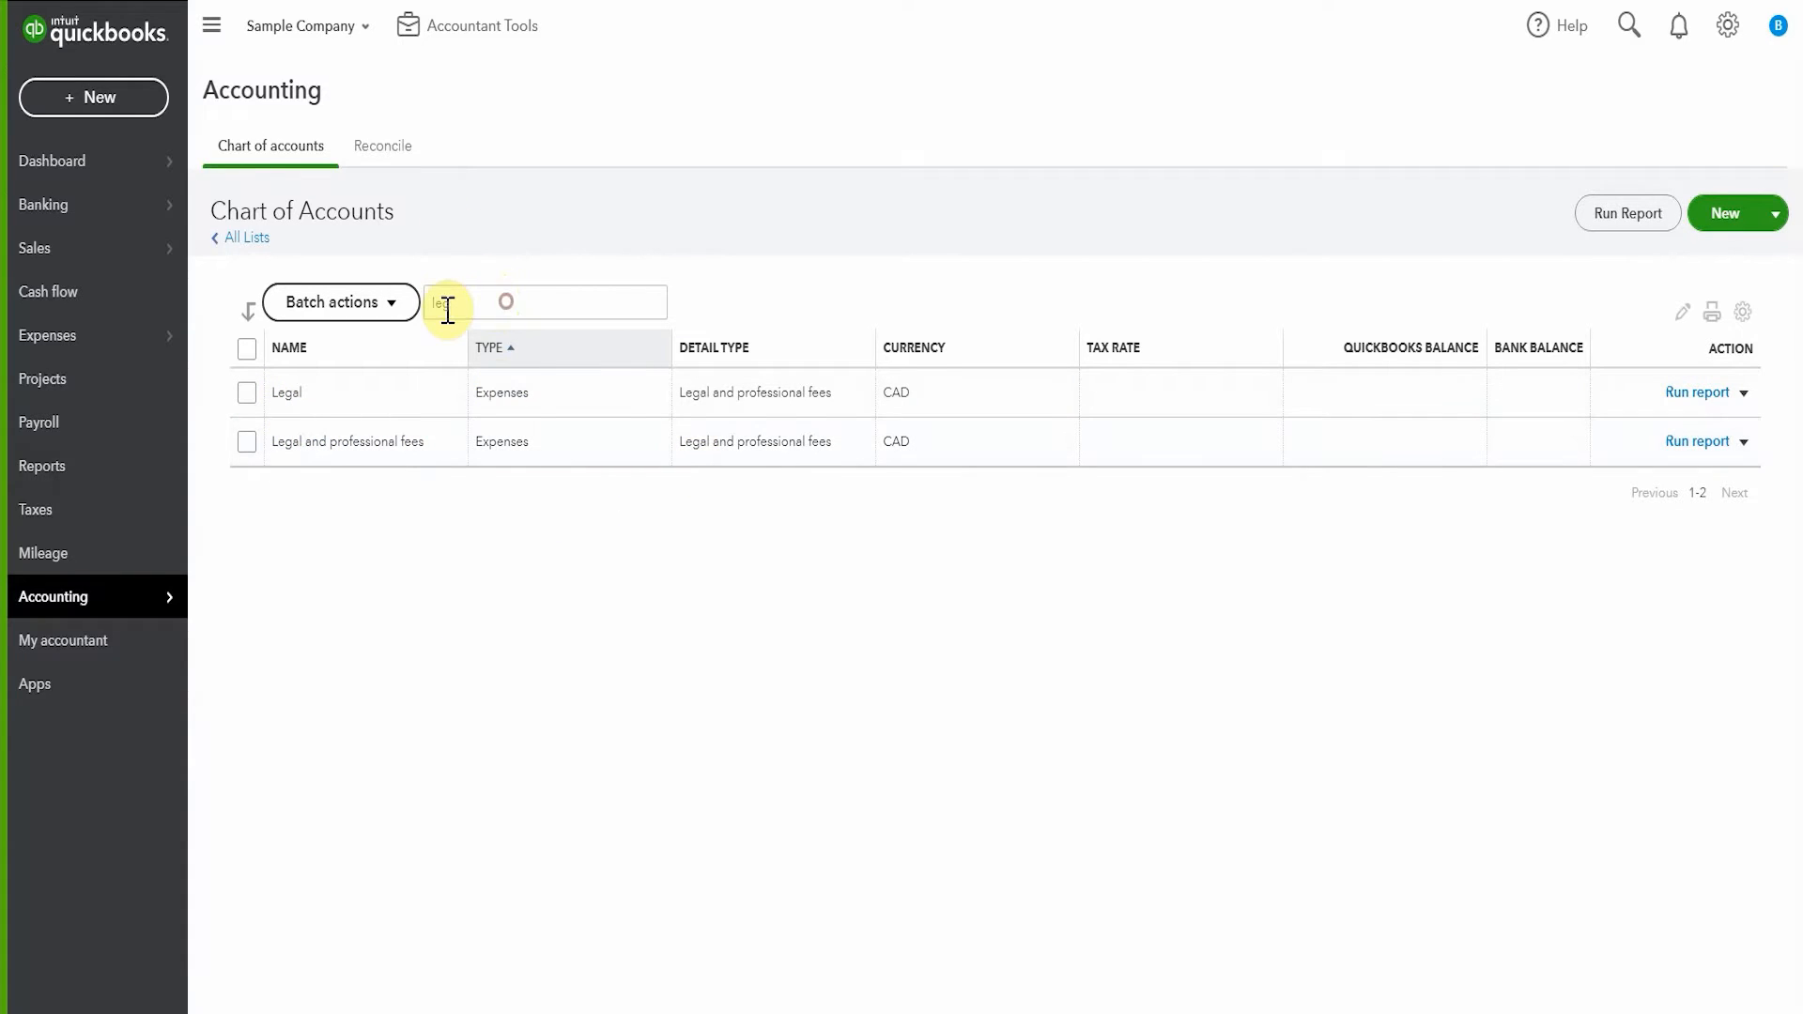
pyautogui.write('leg')
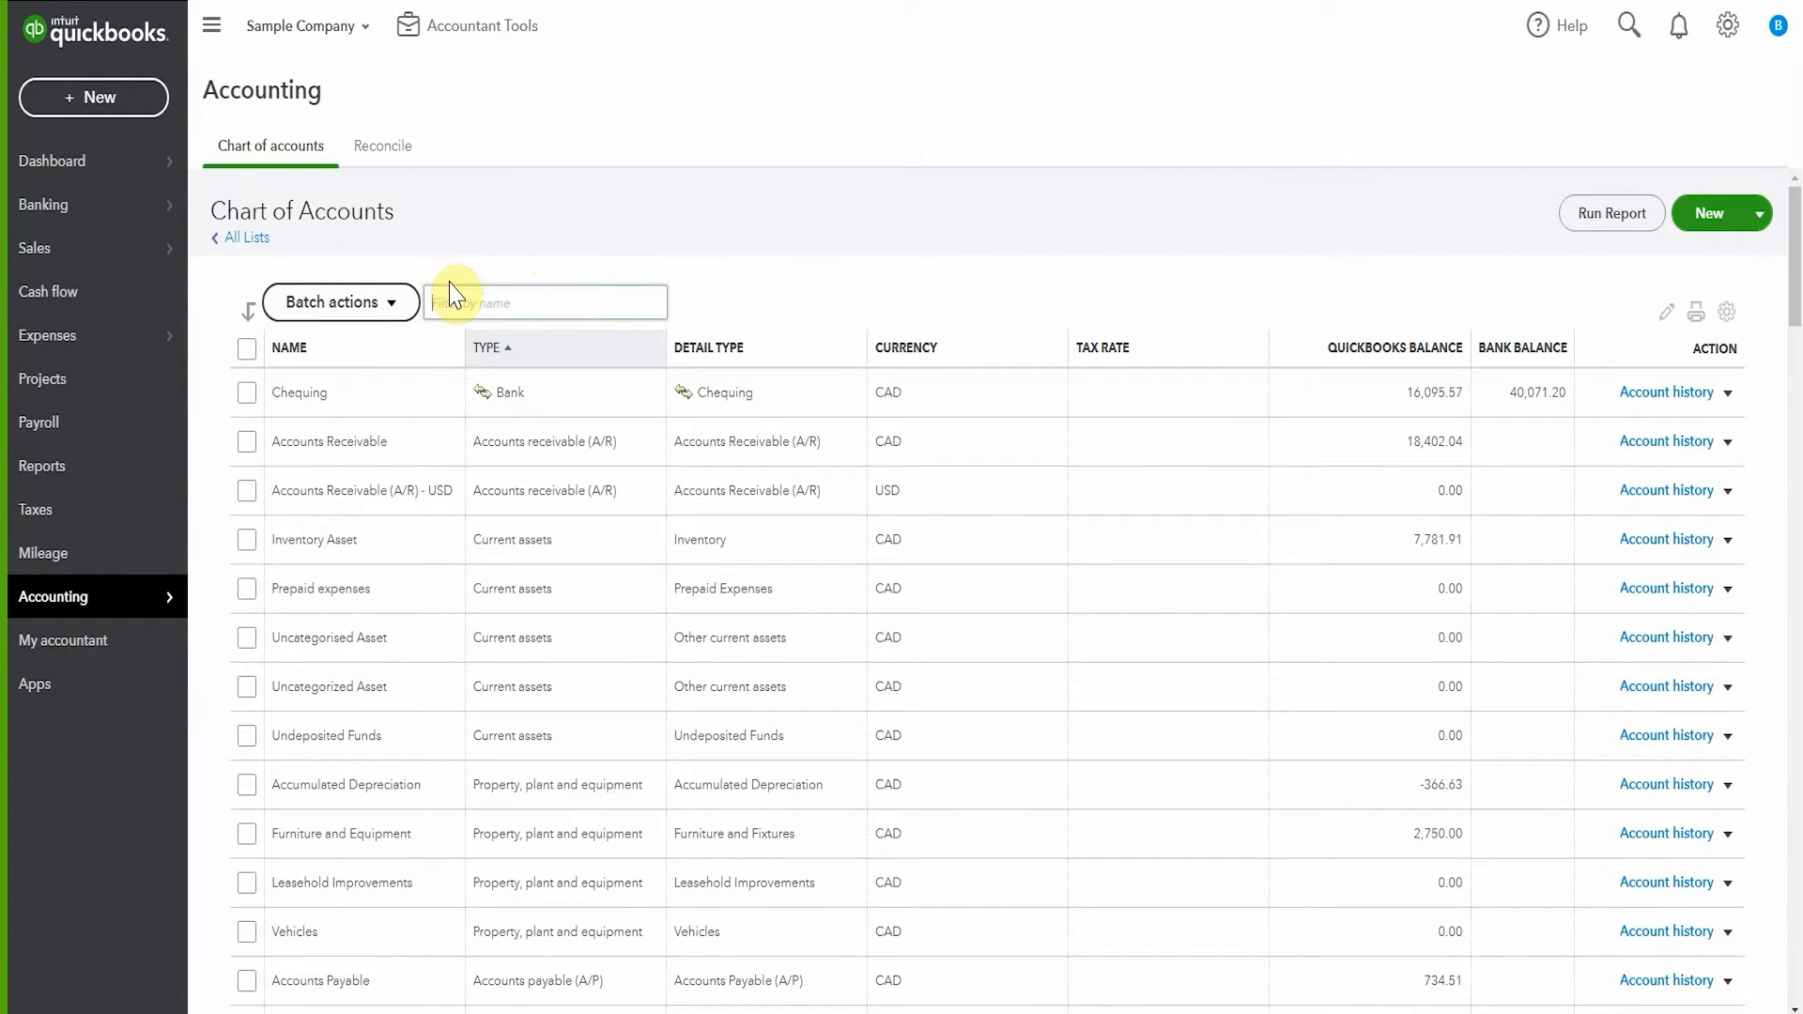
pyautogui.write('leg')
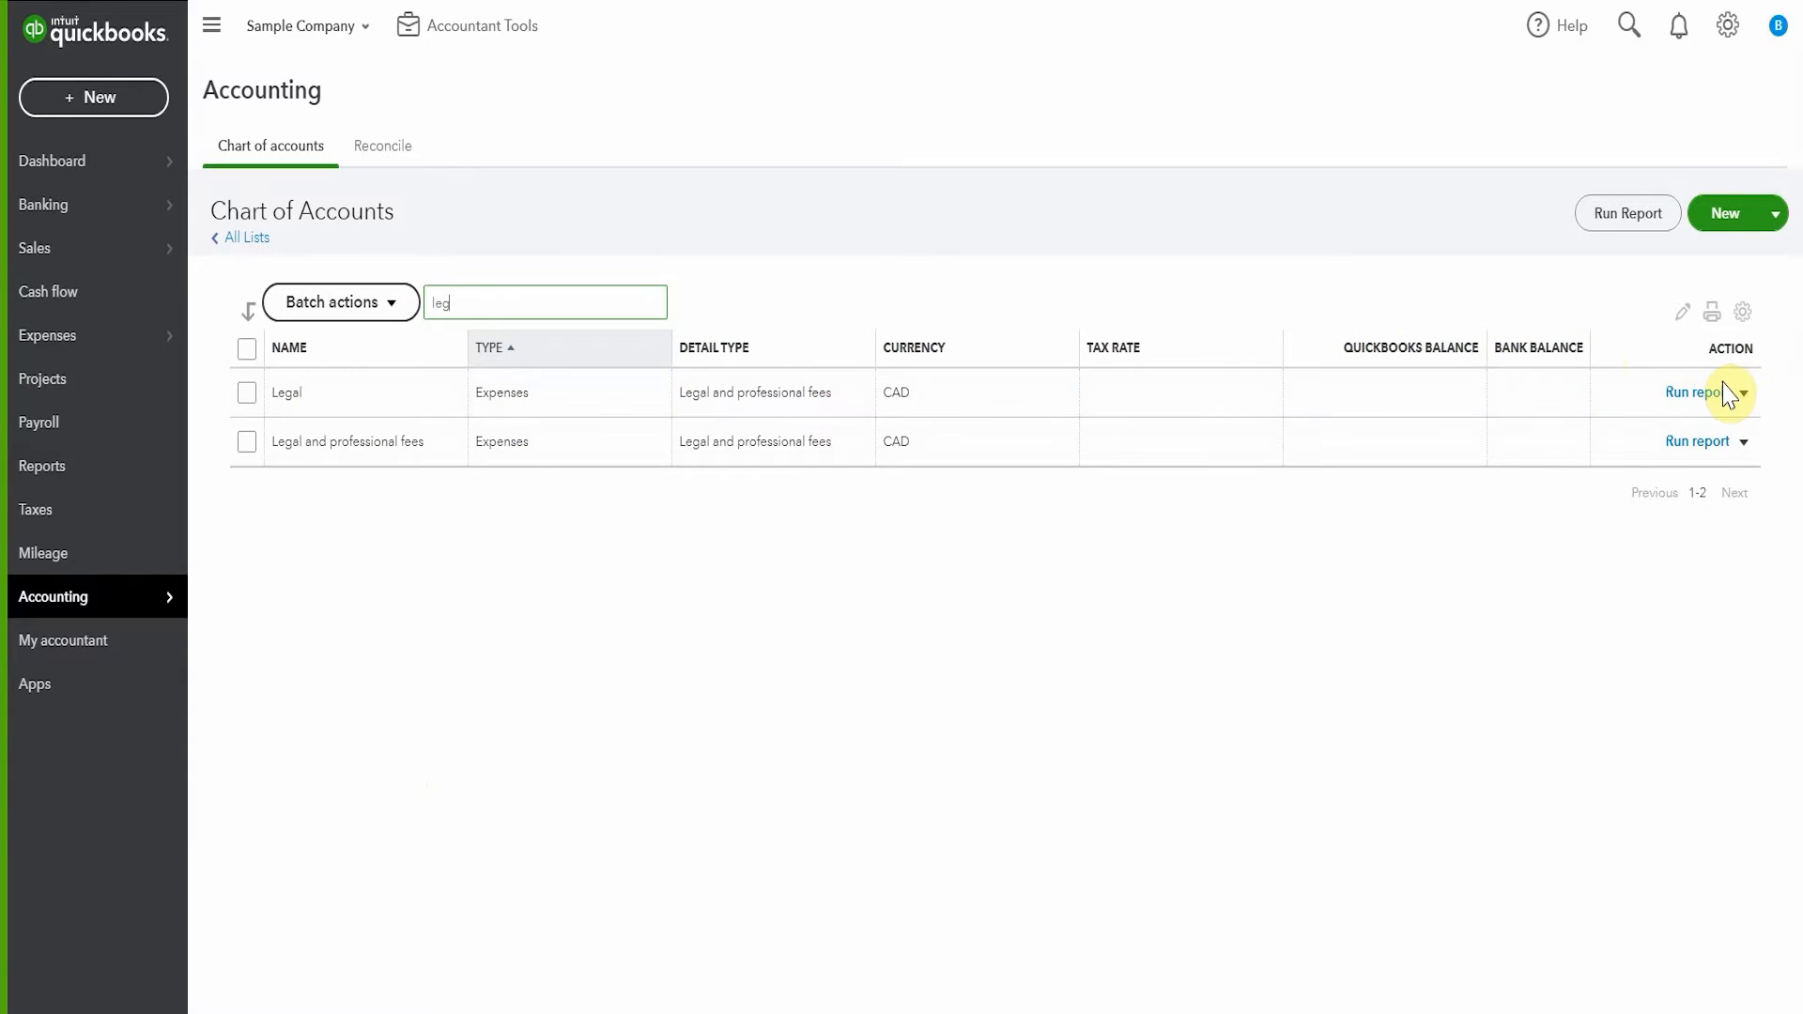
pyautogui.click(1744, 393)
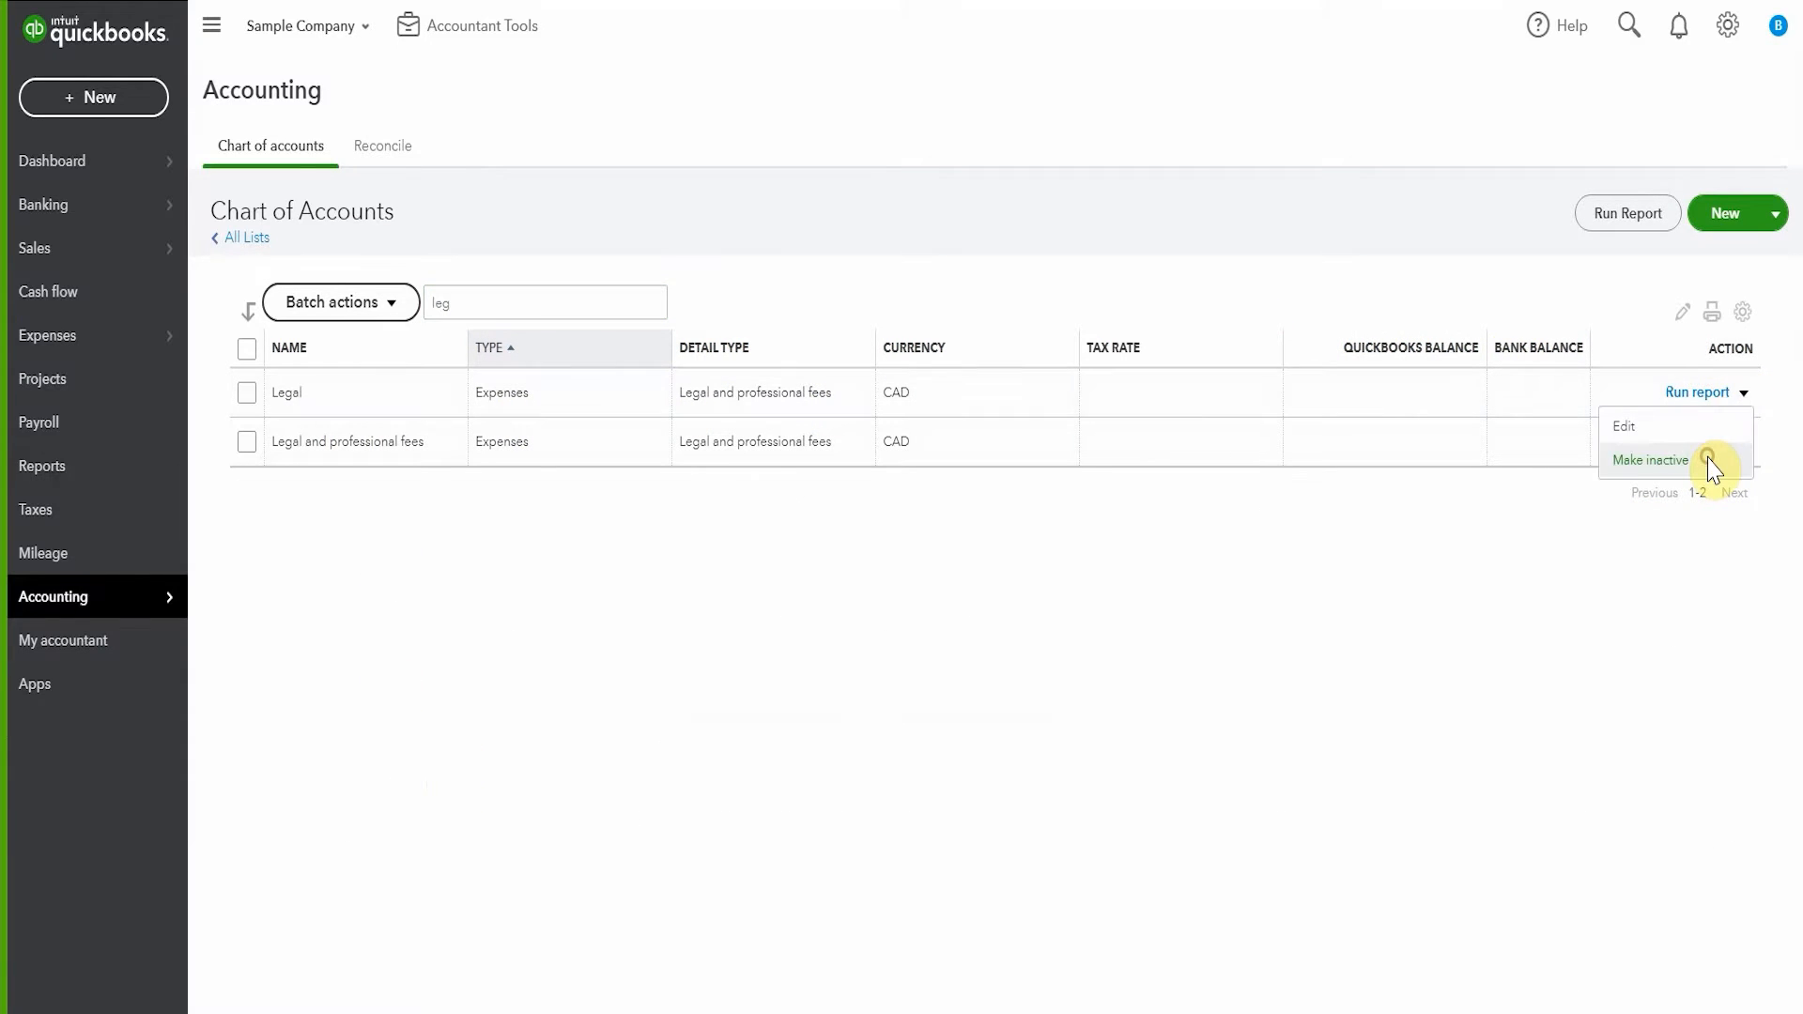
pyautogui.click(1650, 460)
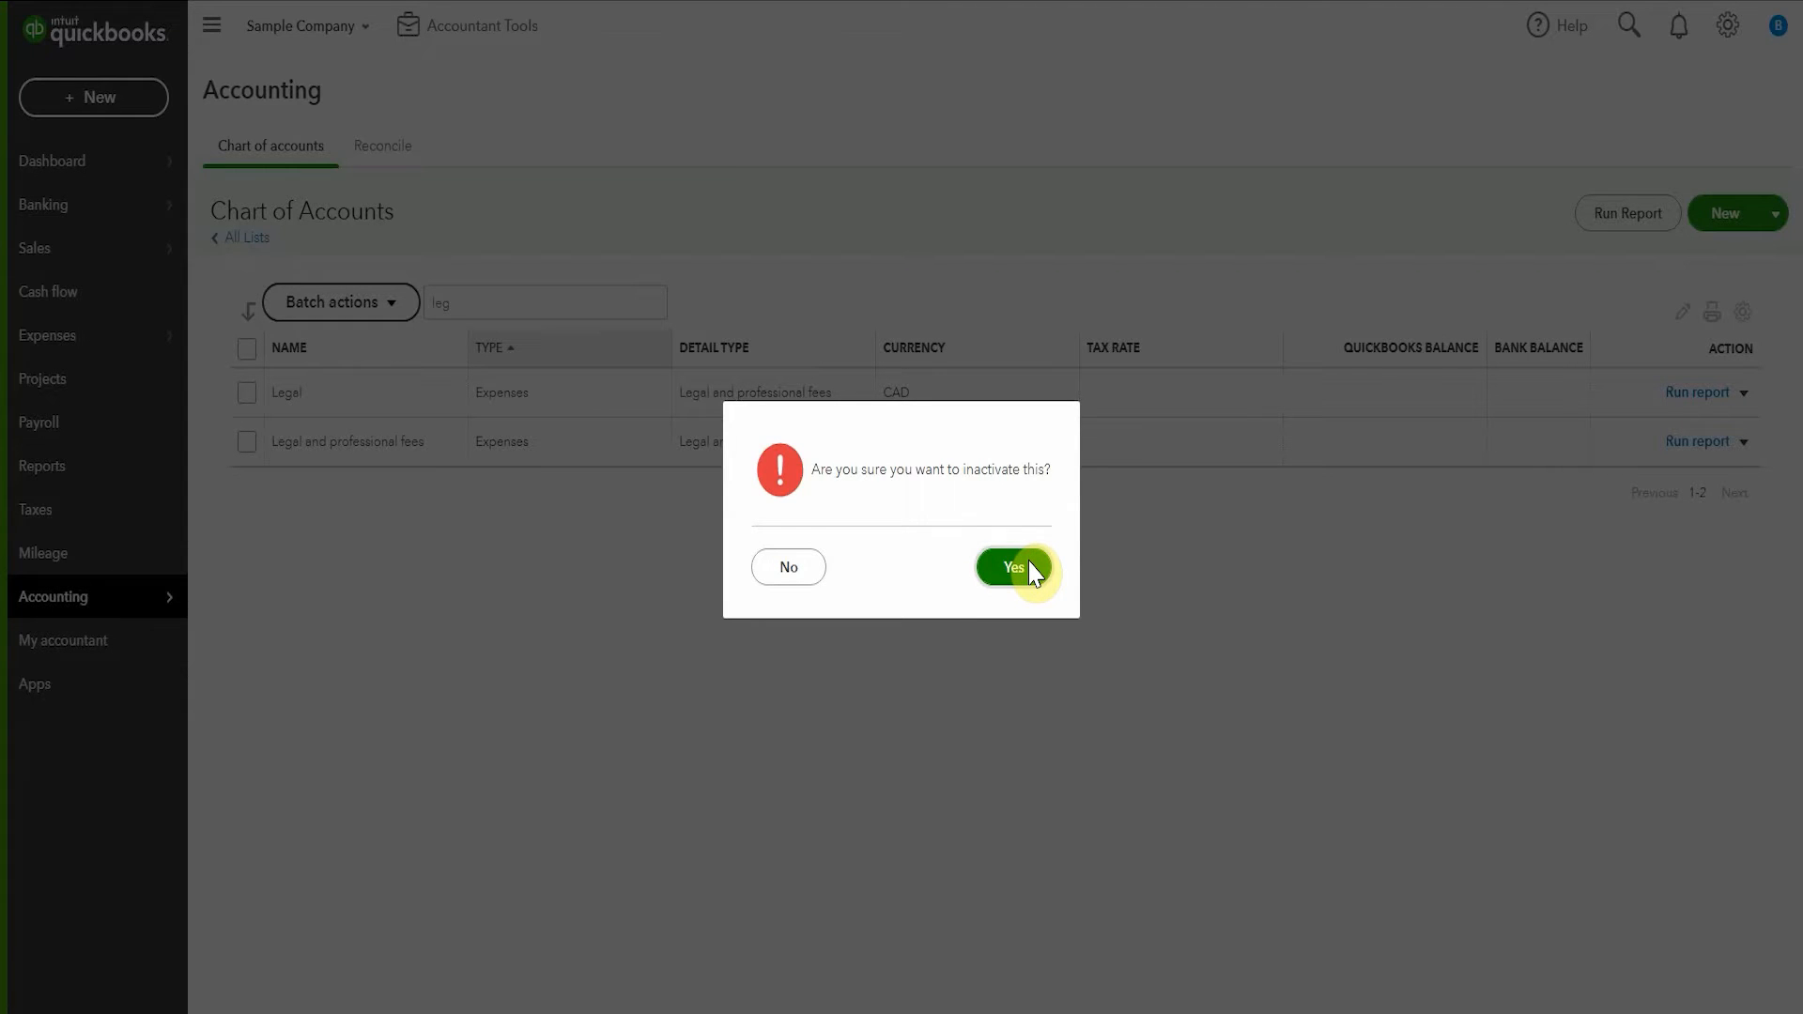
pyautogui.click(1014, 567)
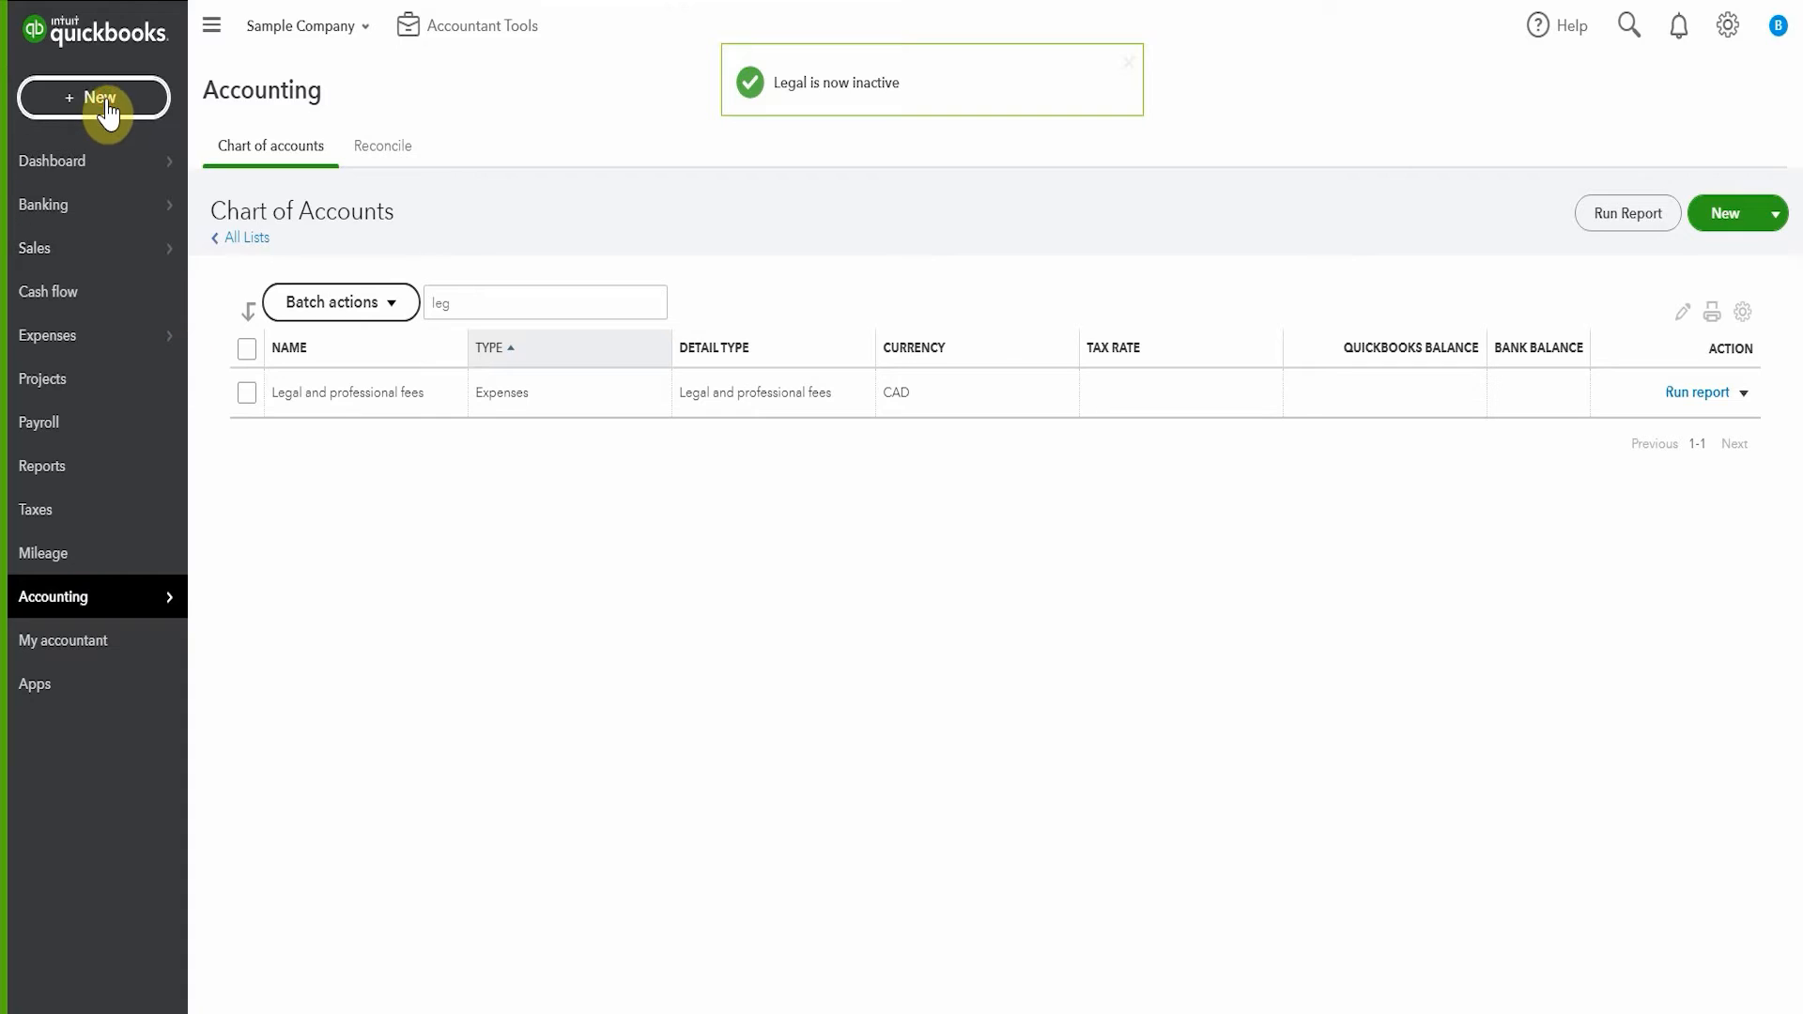
pyautogui.click(94, 97)
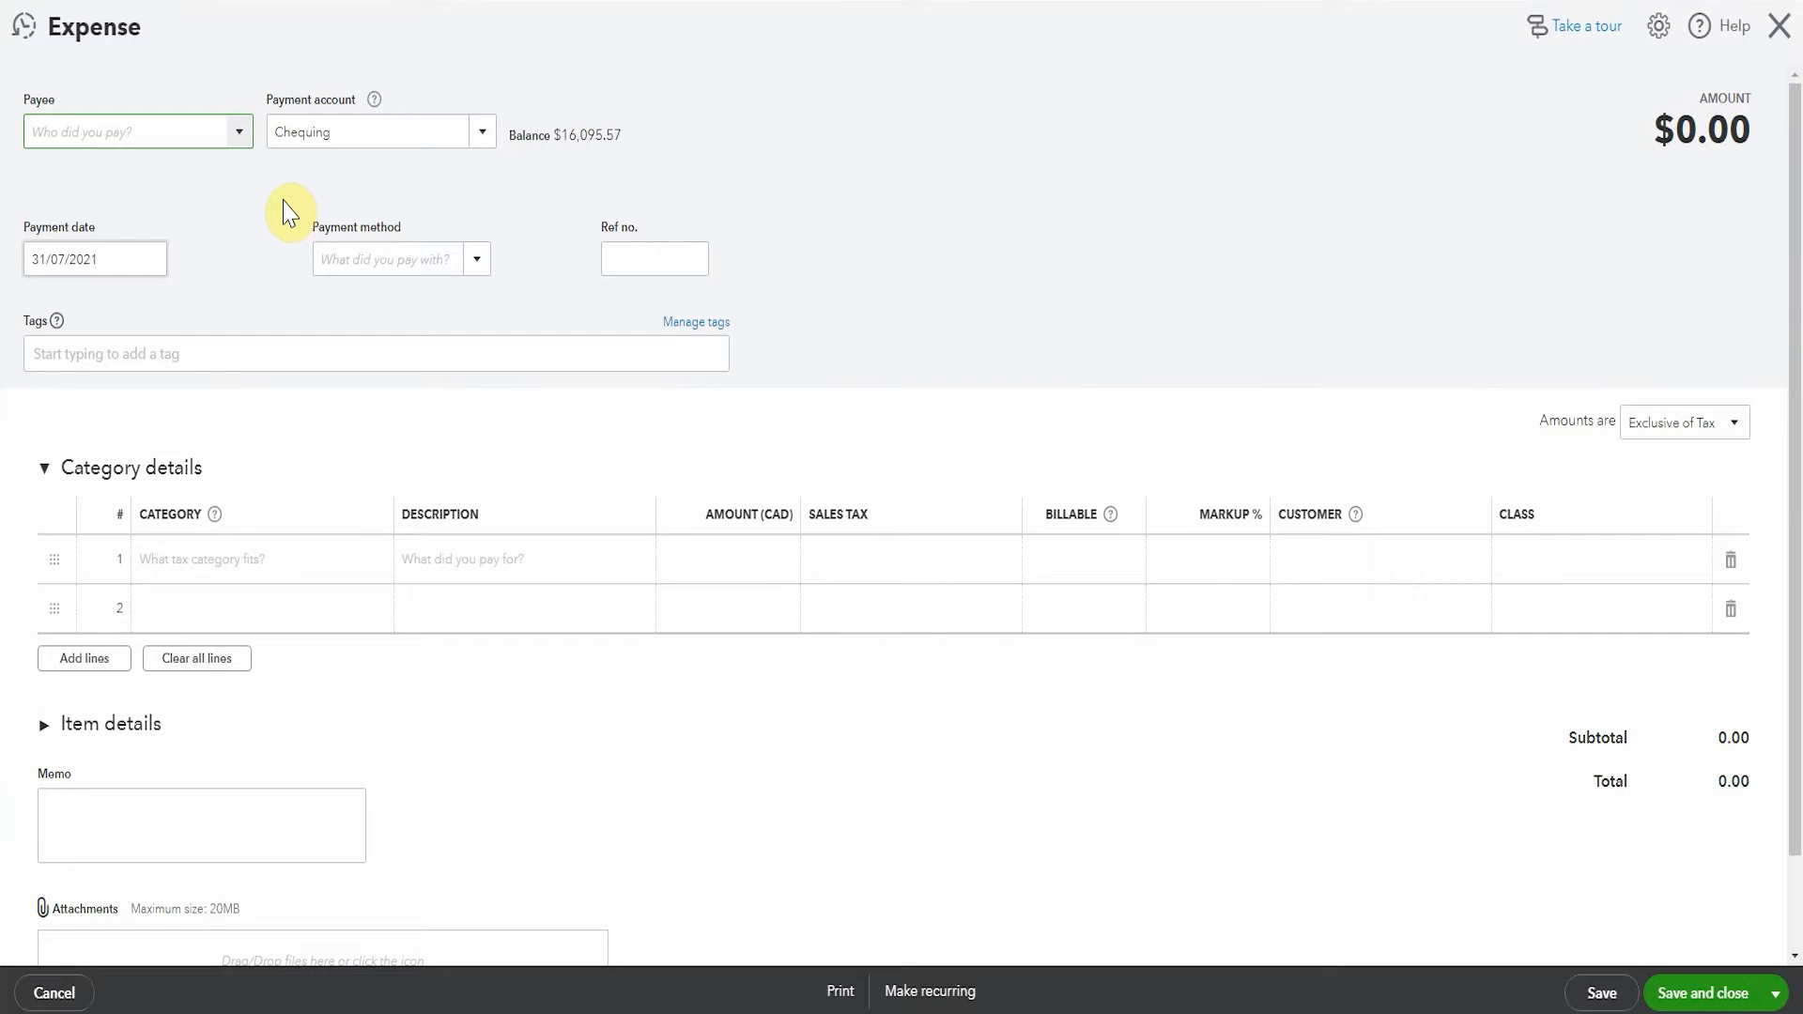
# Step: Fill in a new expense with City Lawyers as payee and review its category line
pyautogui.write('City Lawyers')
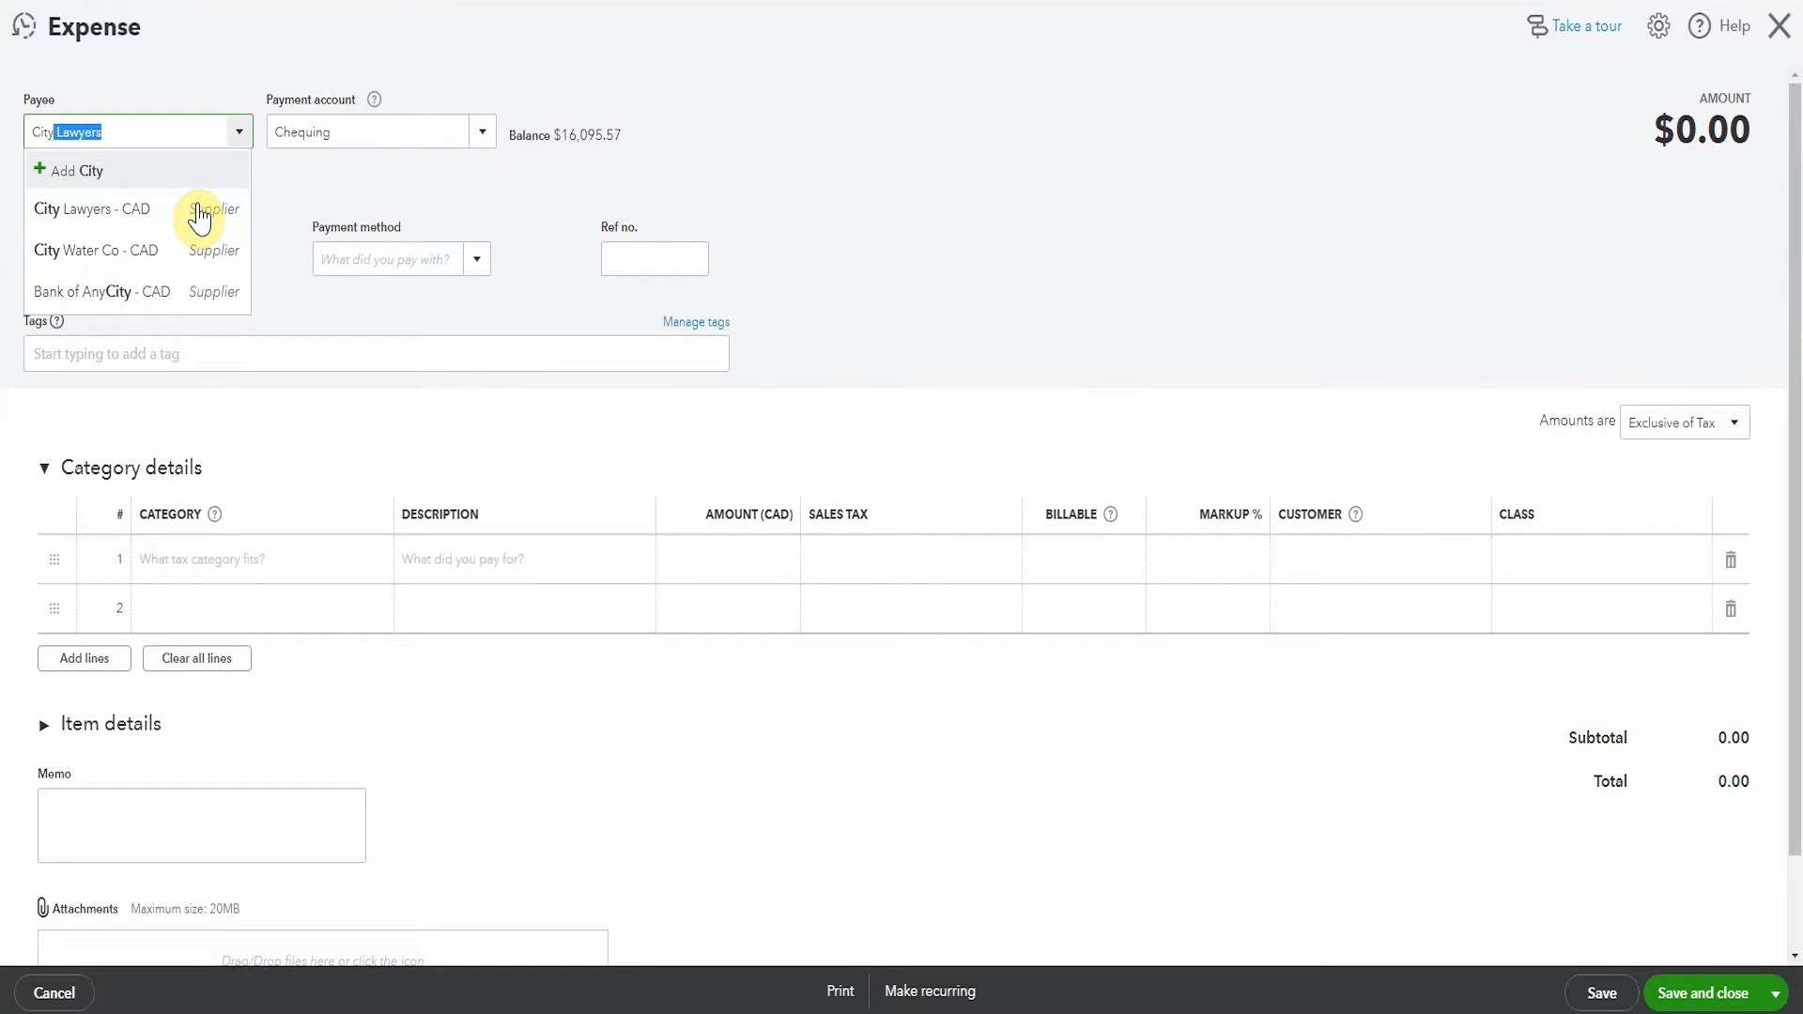
pyautogui.click(92, 209)
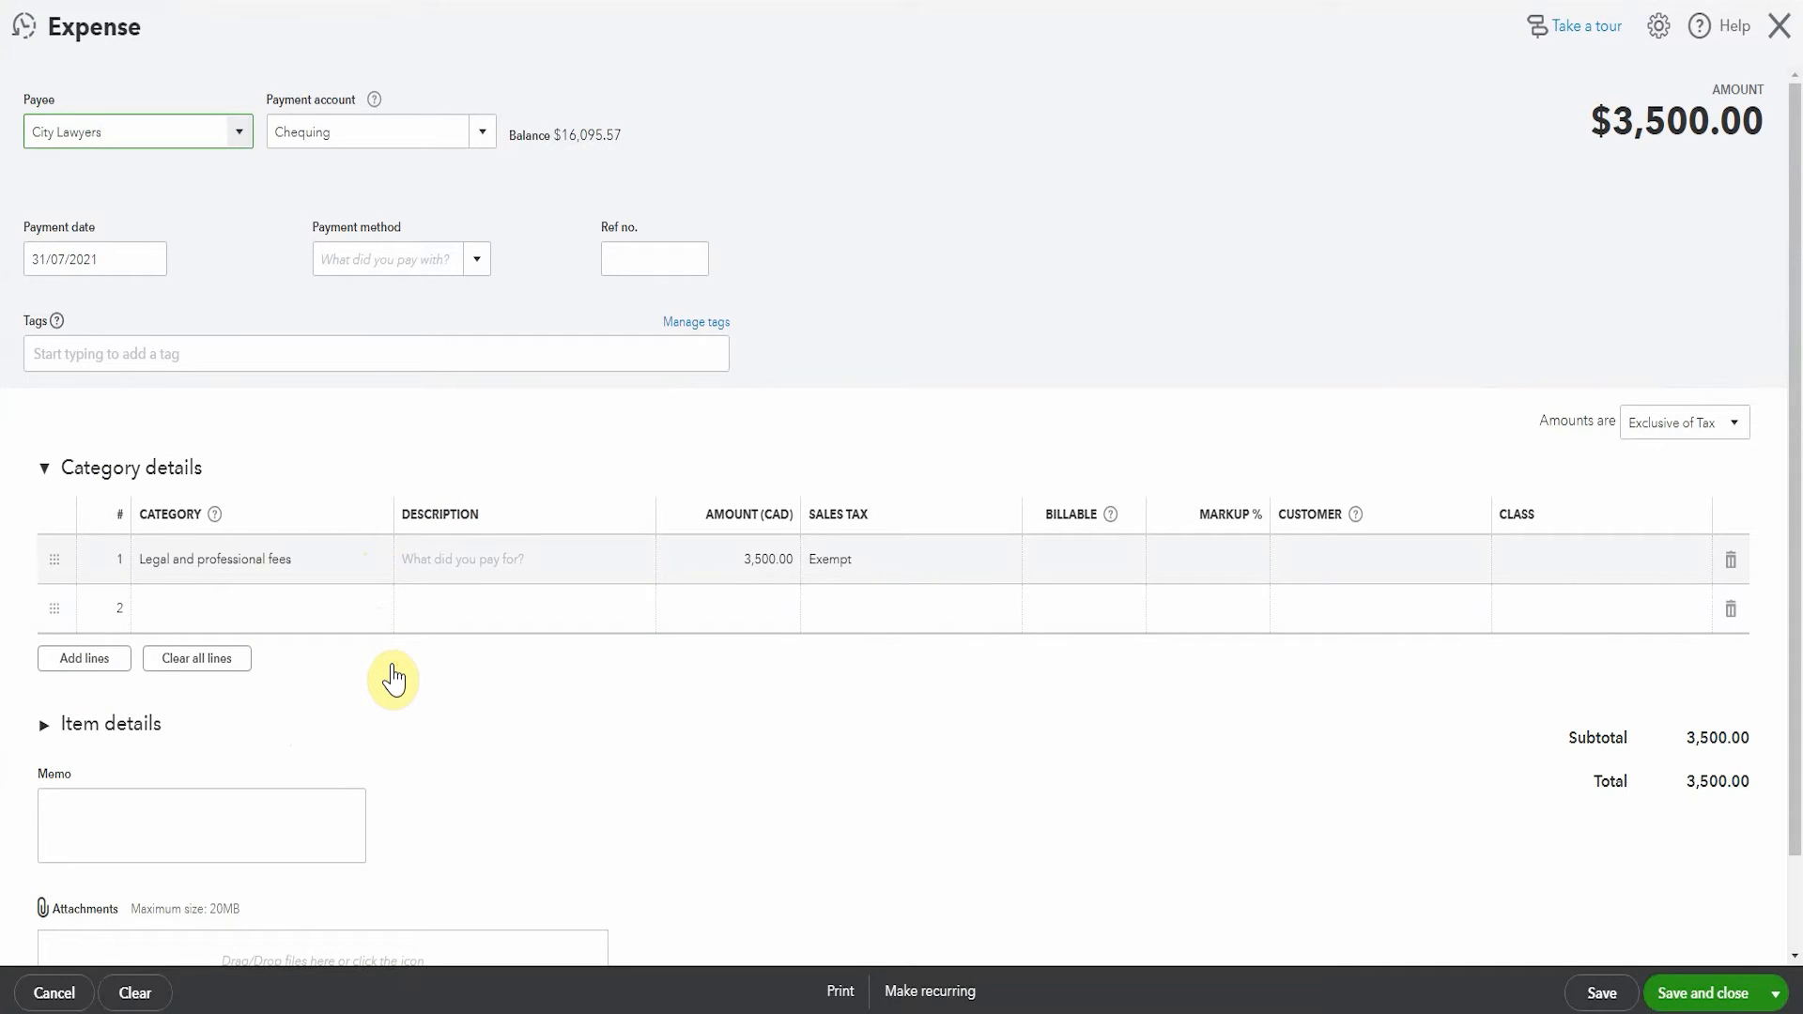
pyautogui.click(260, 559)
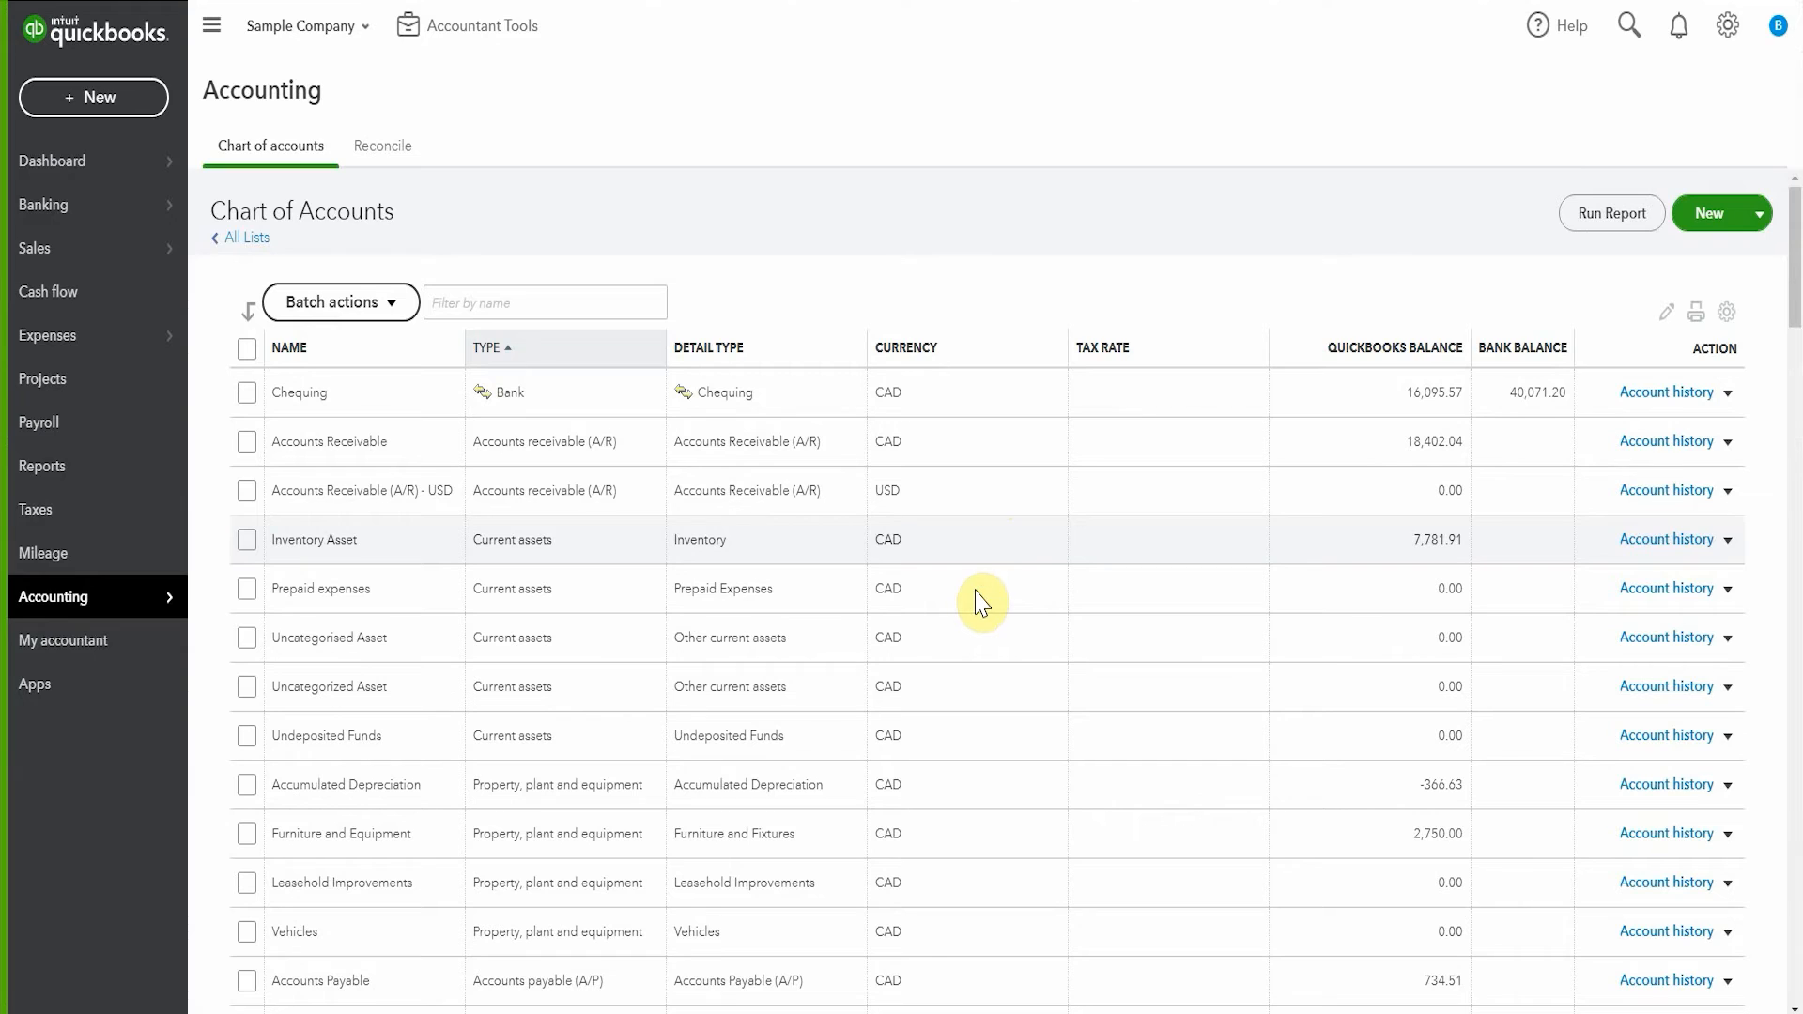
# Step: Turn on Include inactive in the Chart of Accounts and scroll to the Expenses accounts
pyautogui.scroll(-3)
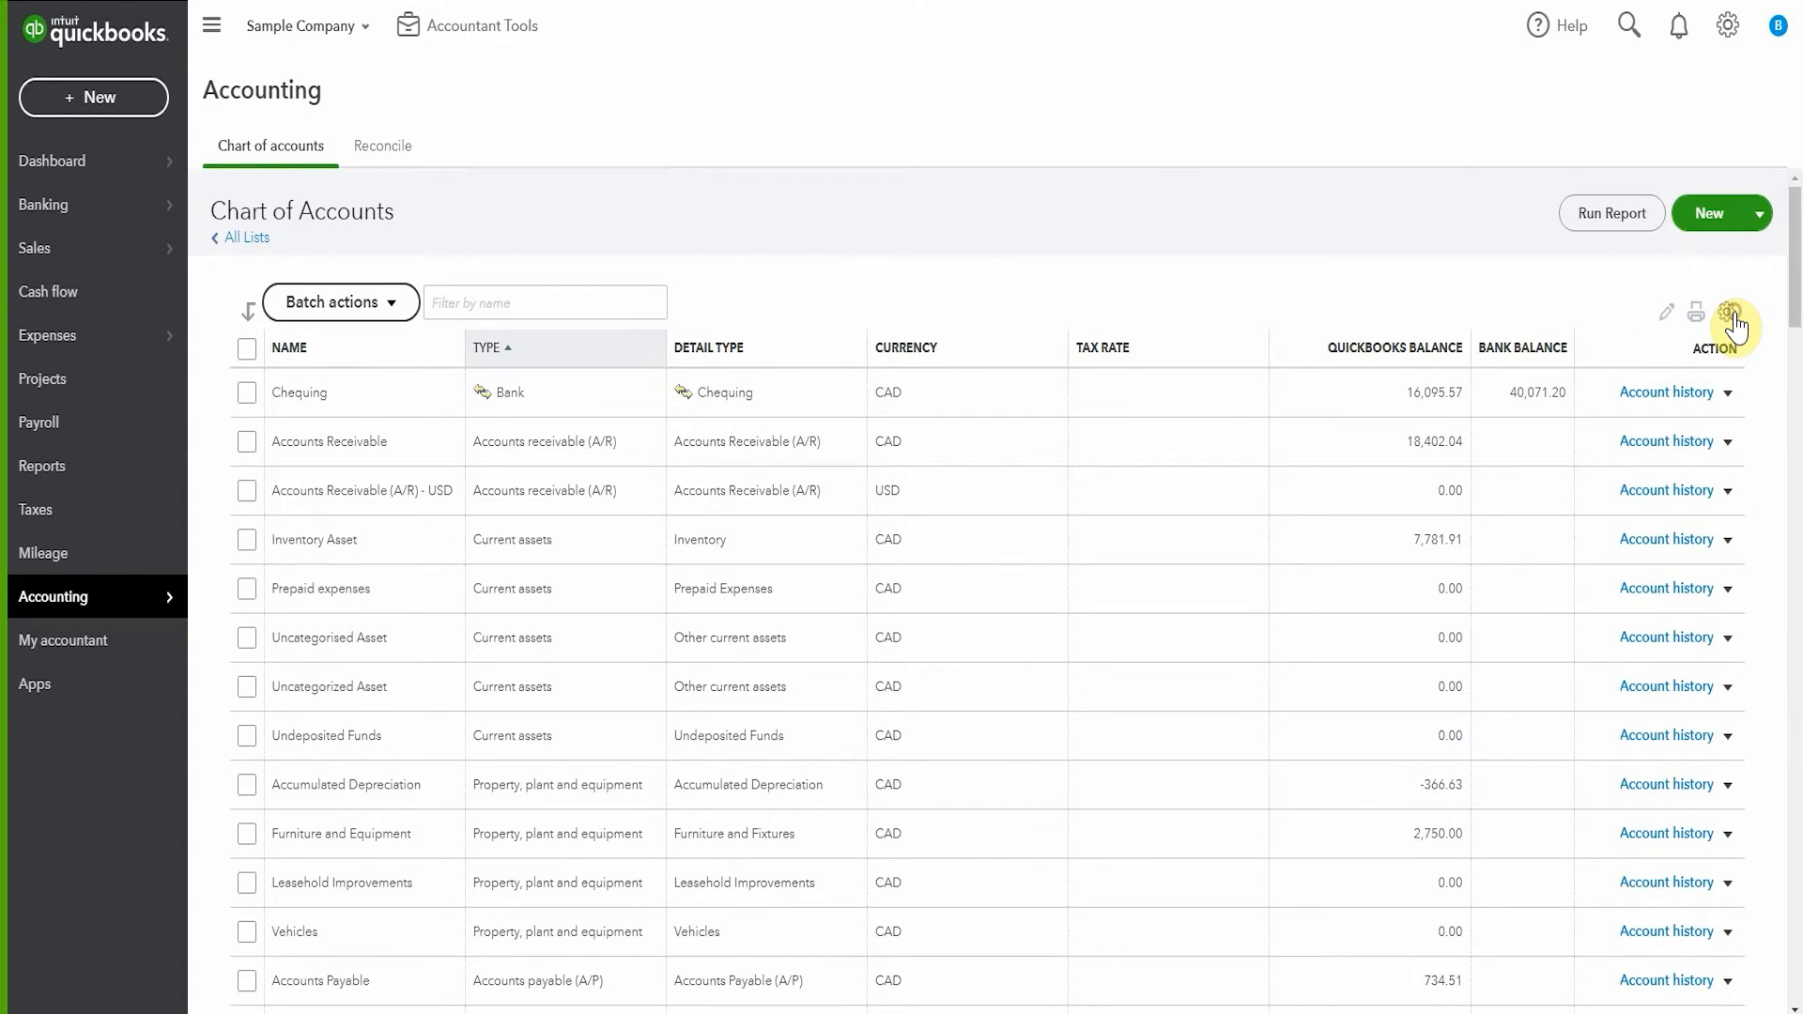
pyautogui.click(1727, 312)
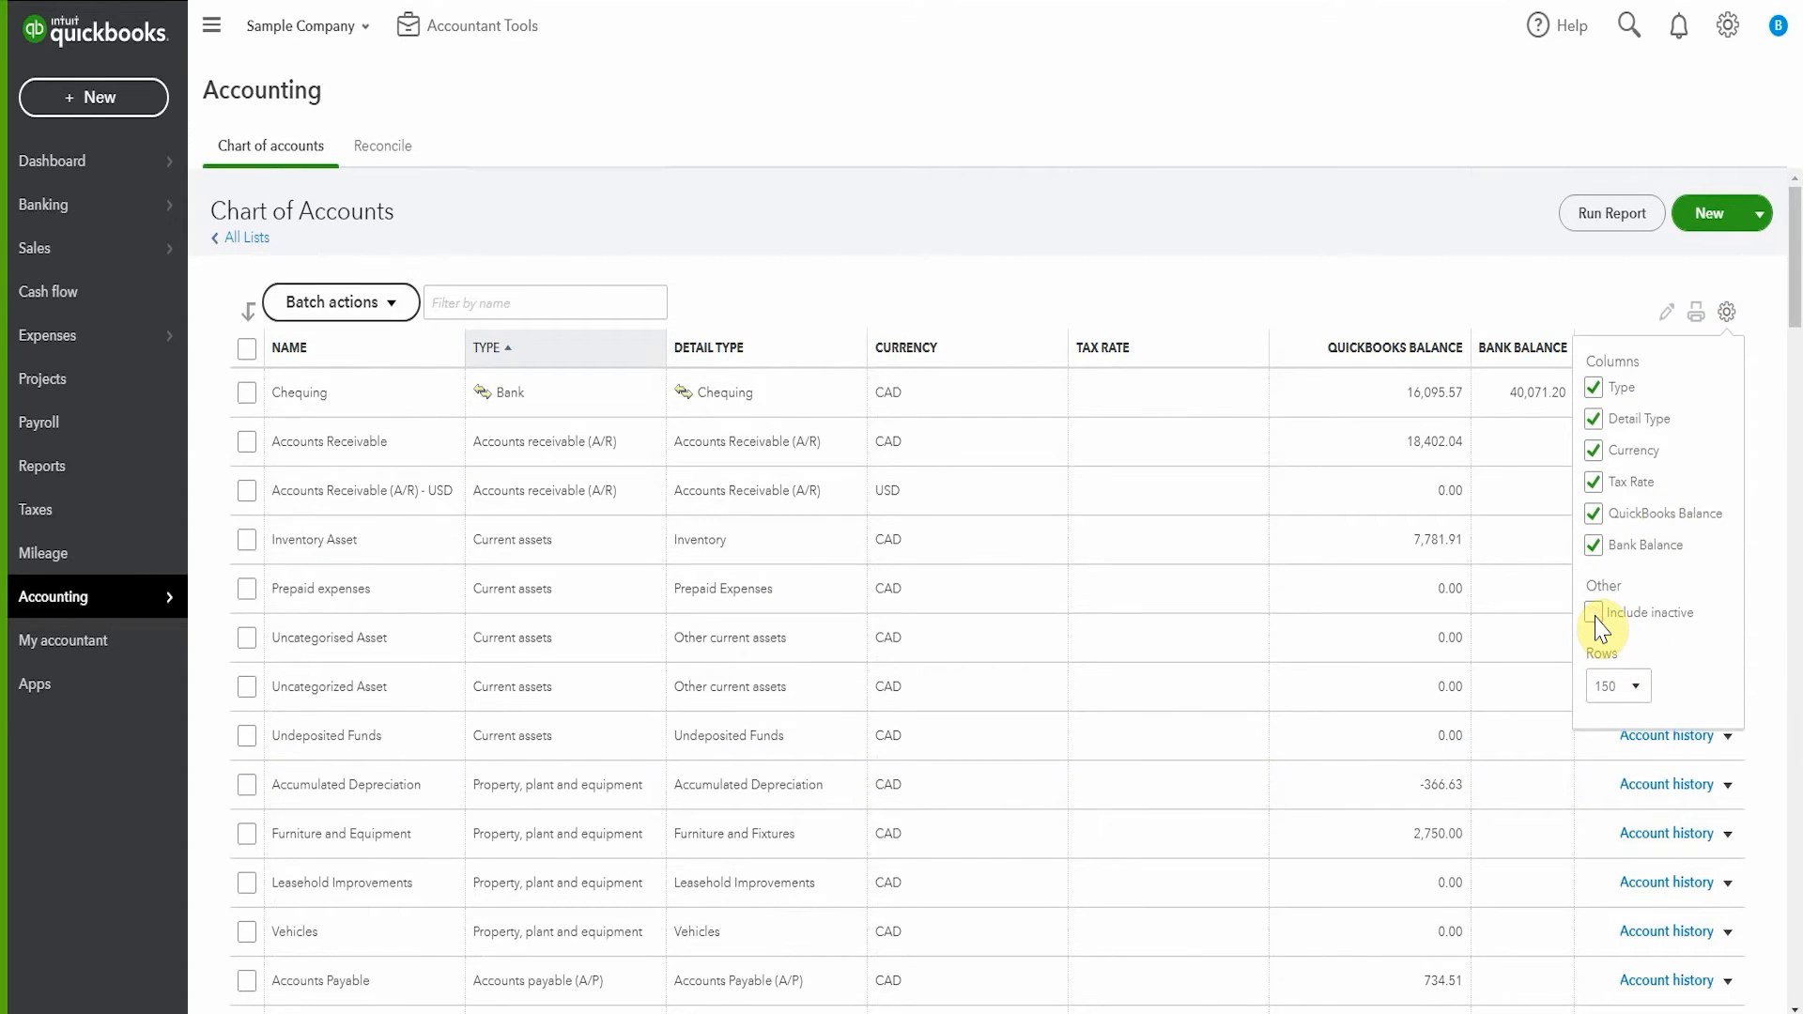
pyautogui.click(1594, 612)
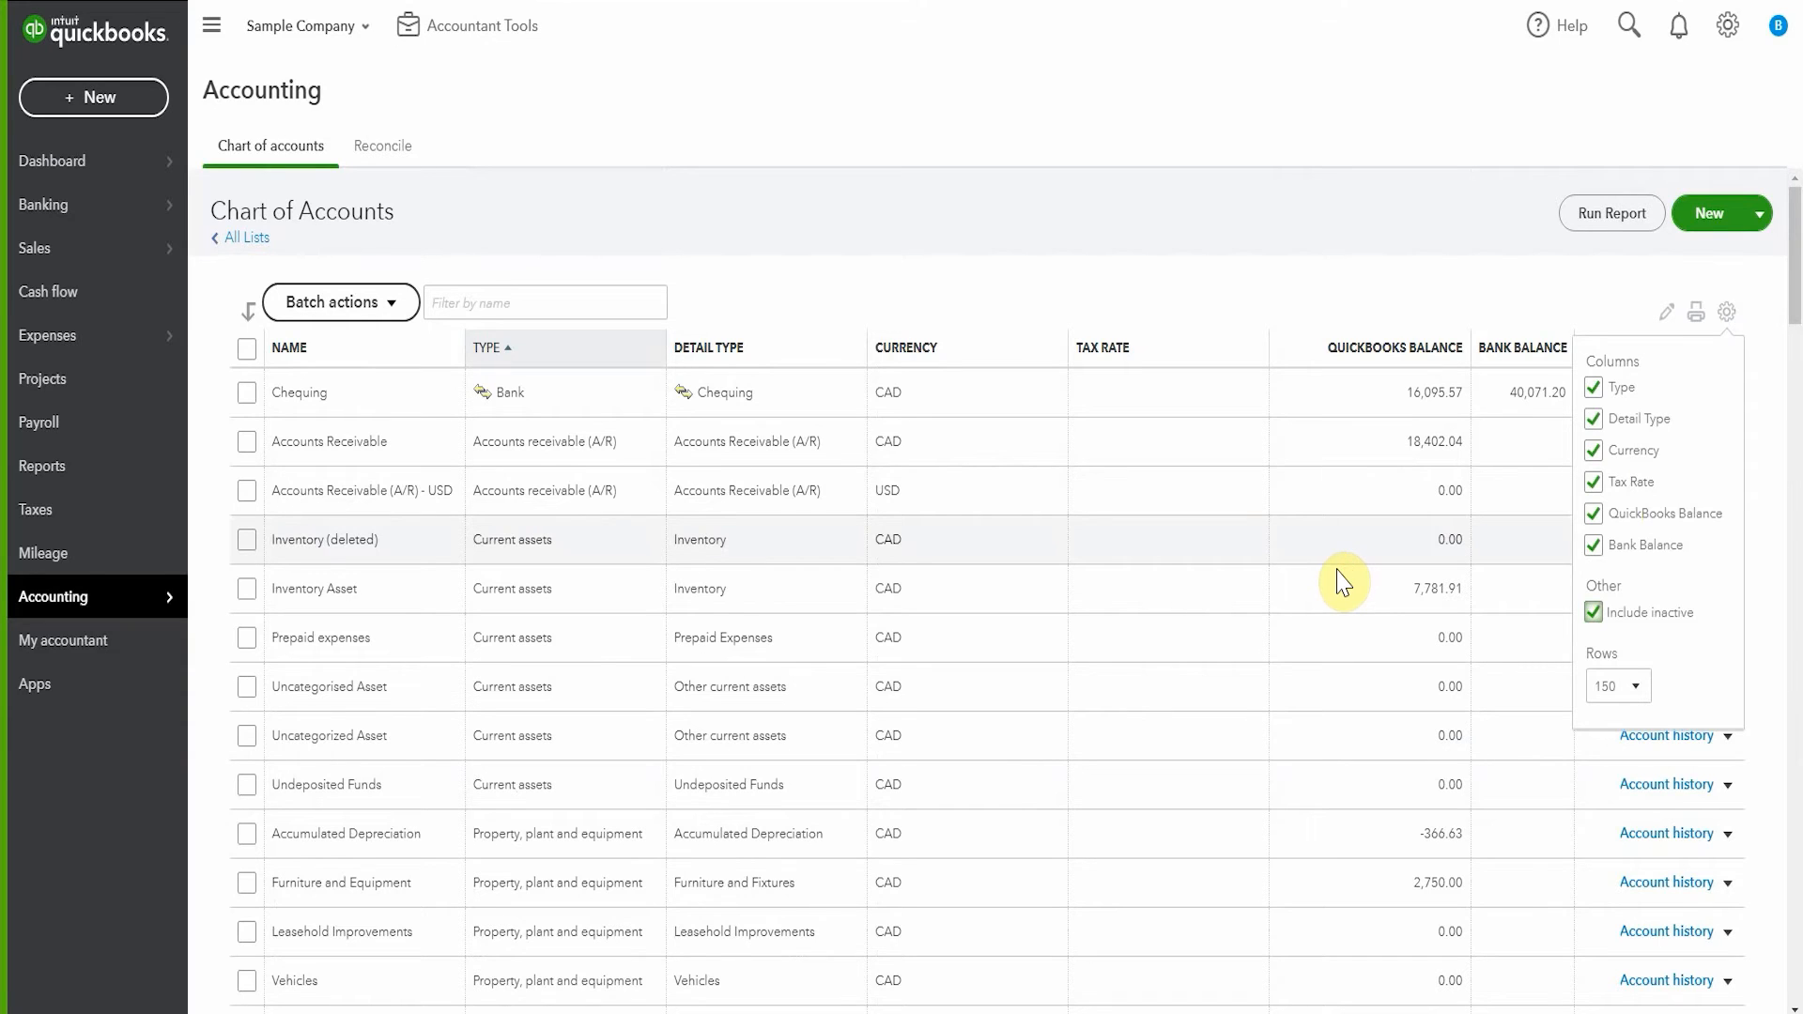
pyautogui.scroll(-3)
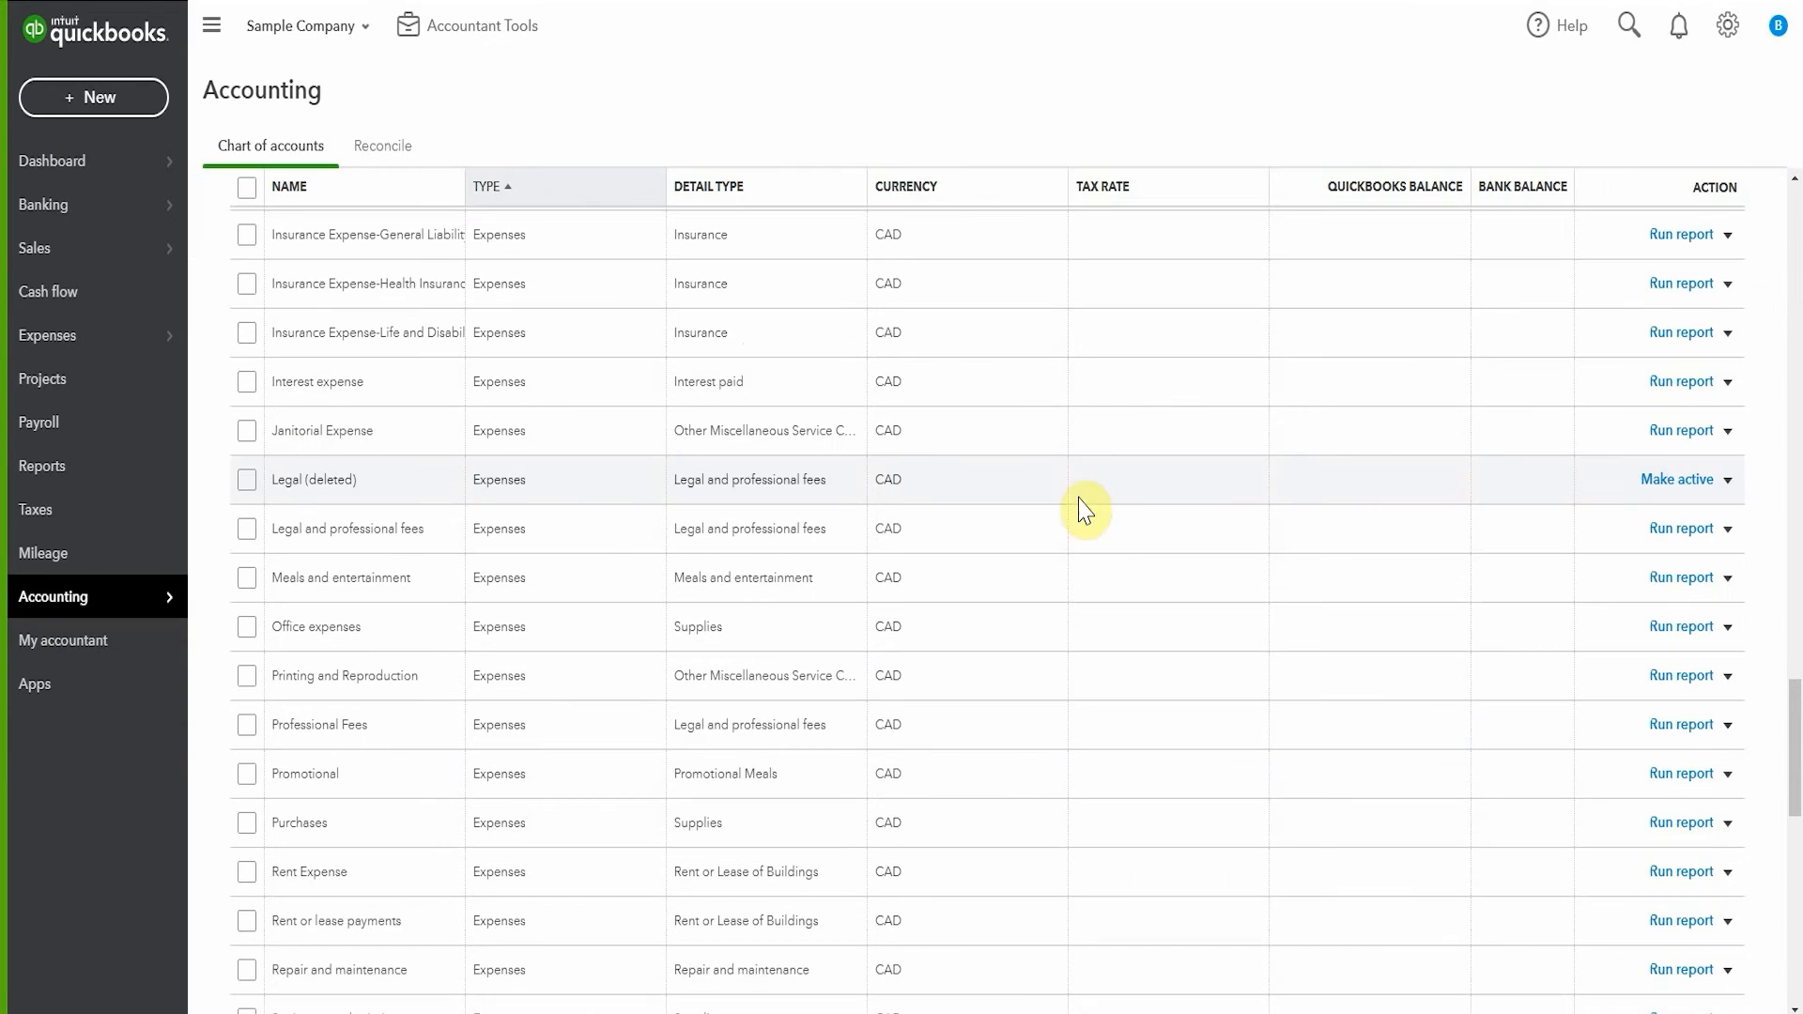